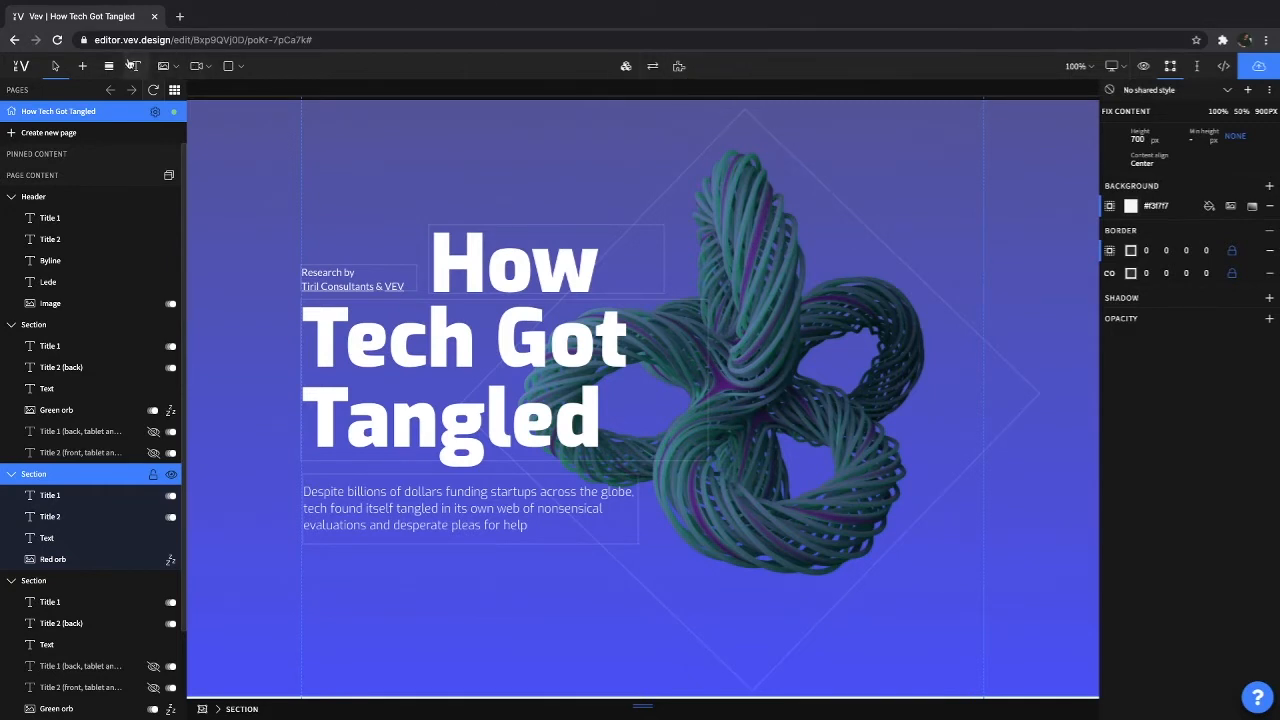
pyautogui.moveTo(108, 66)
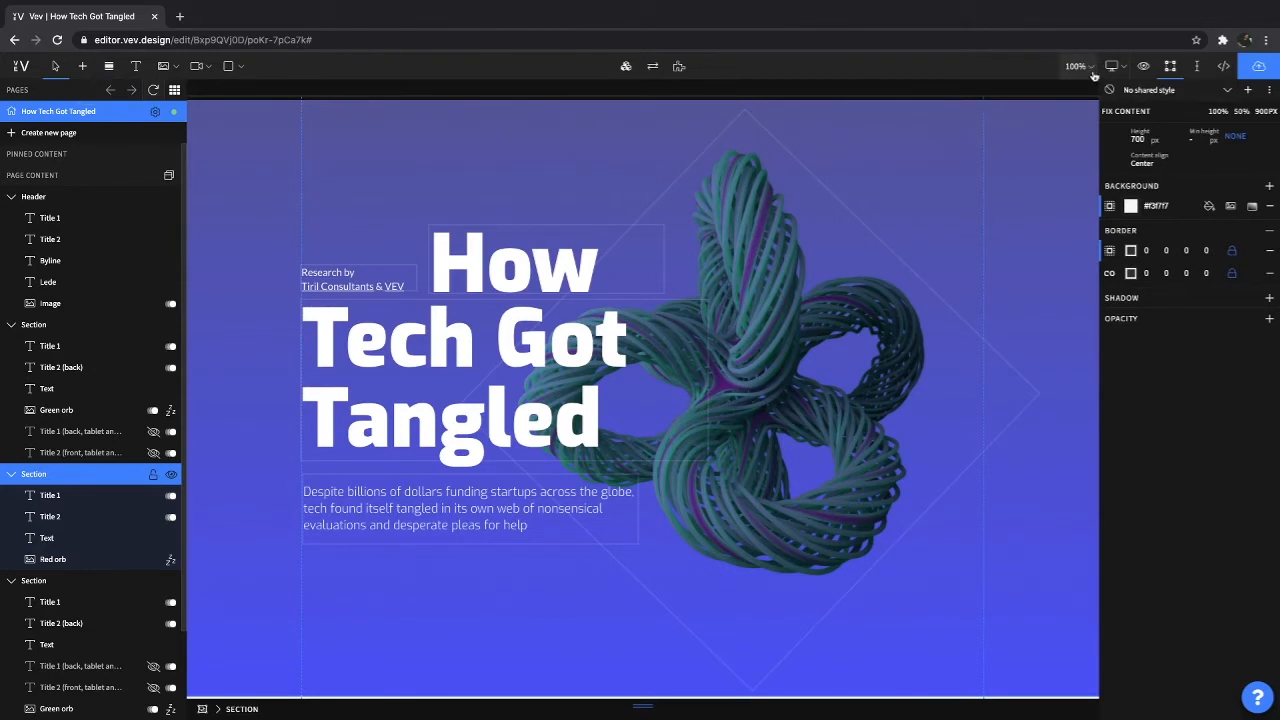
# Reset the canvas zoom to 100% and preview the page without editing panels
pyautogui.click(1084, 64)
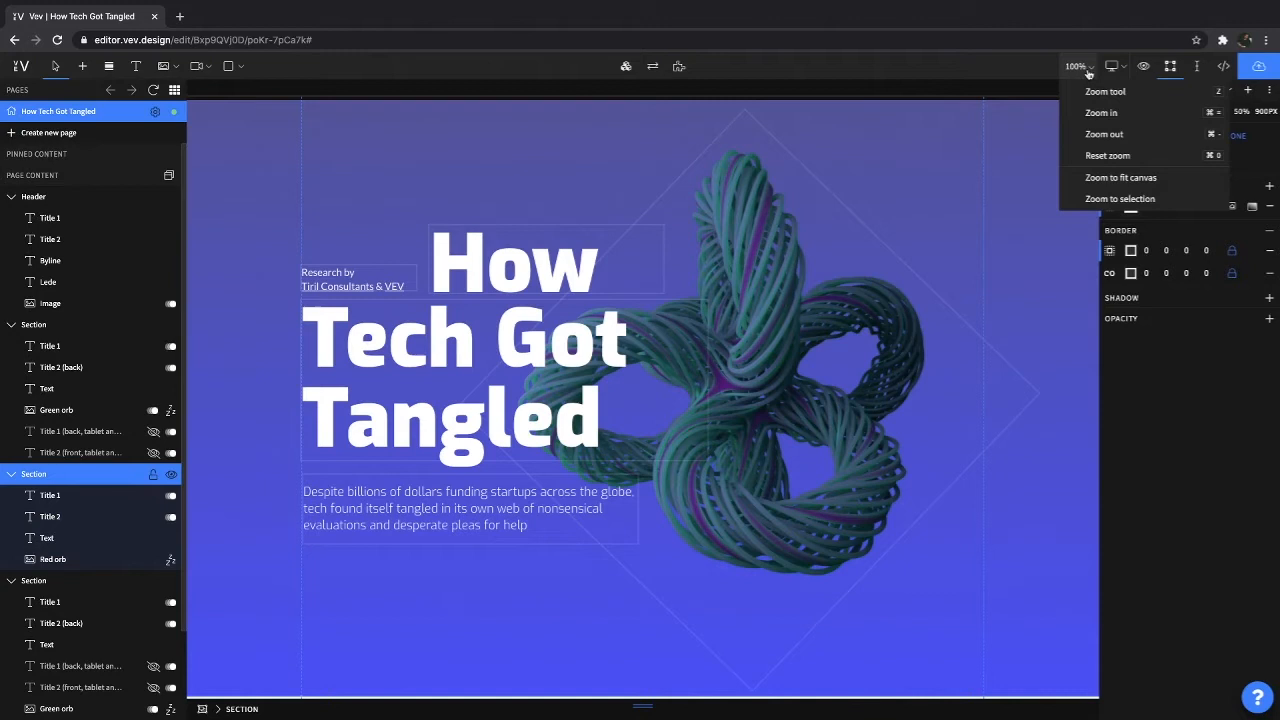
pyautogui.moveTo(1104, 132)
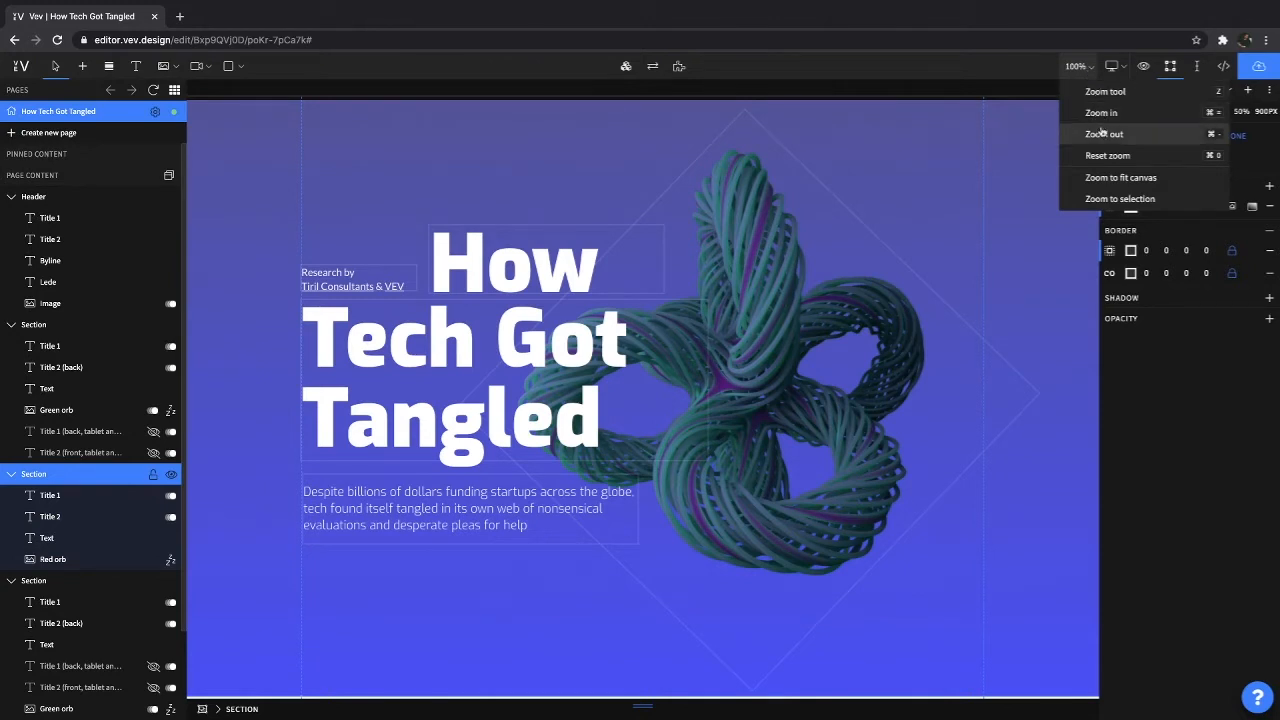
pyautogui.moveTo(1102, 112)
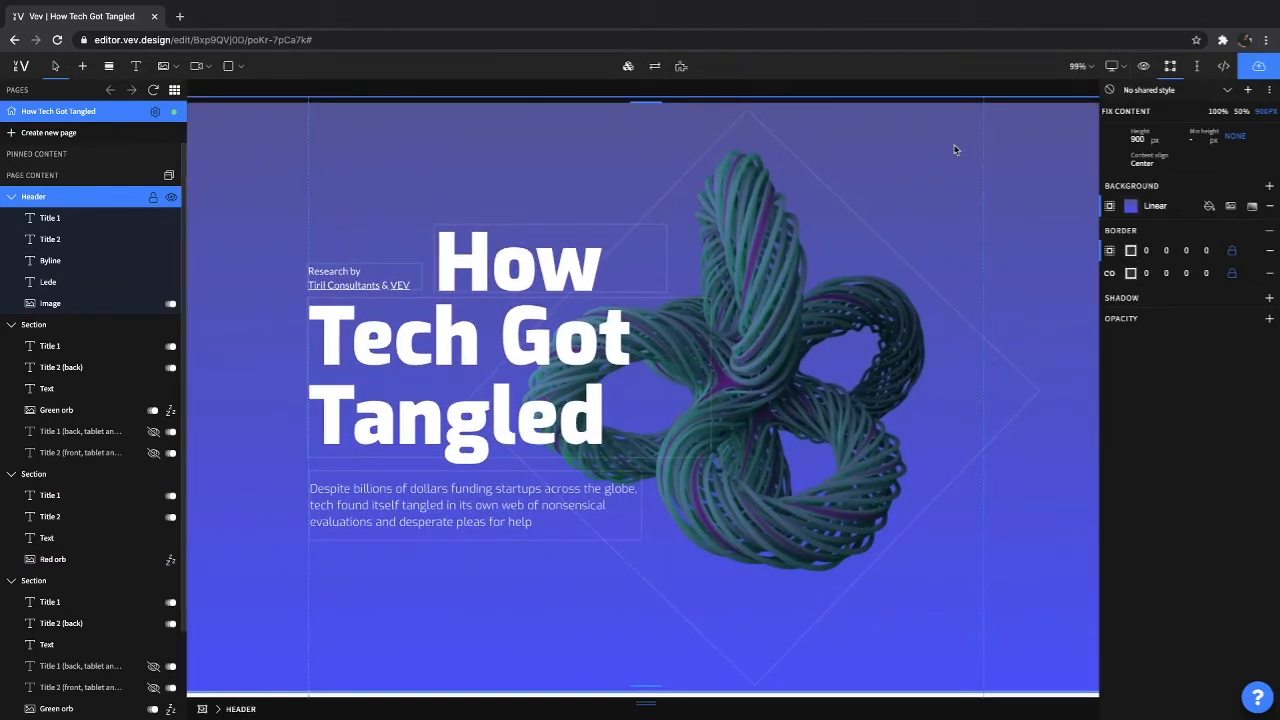
pyautogui.moveTo(1016, 108)
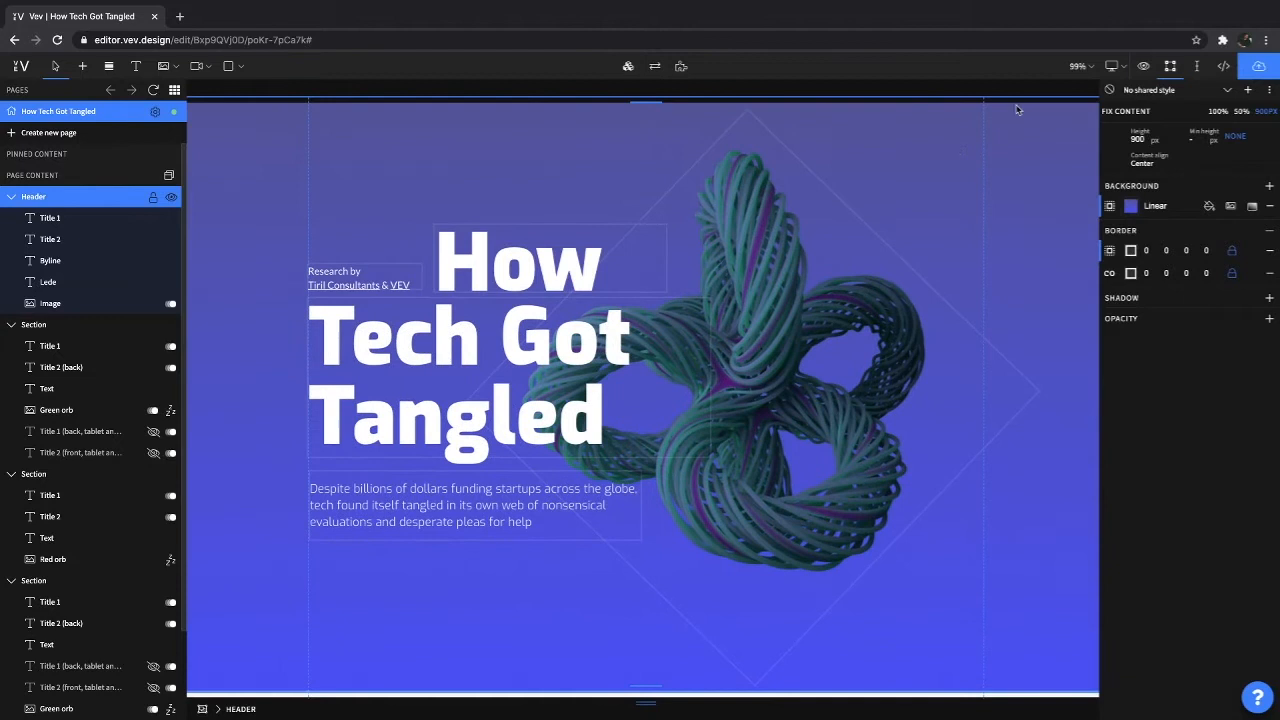
pyautogui.click(1078, 66)
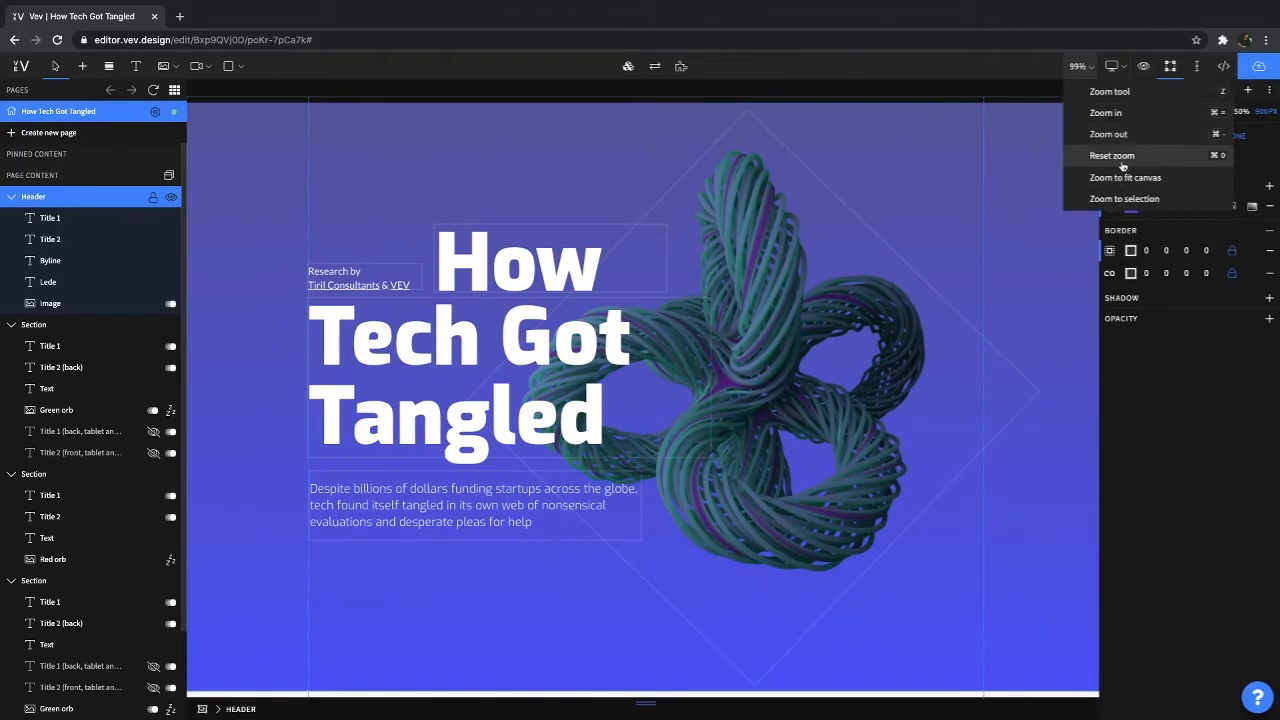
pyautogui.click(1112, 156)
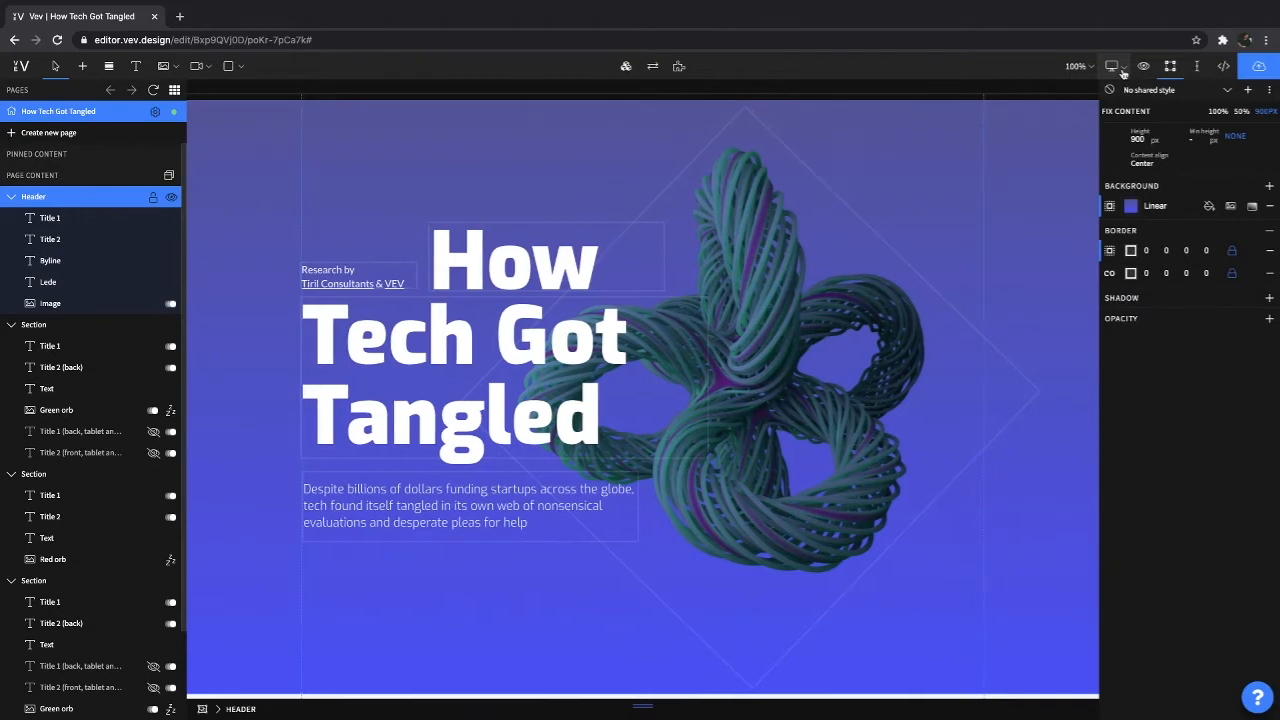
pyautogui.click(1112, 66)
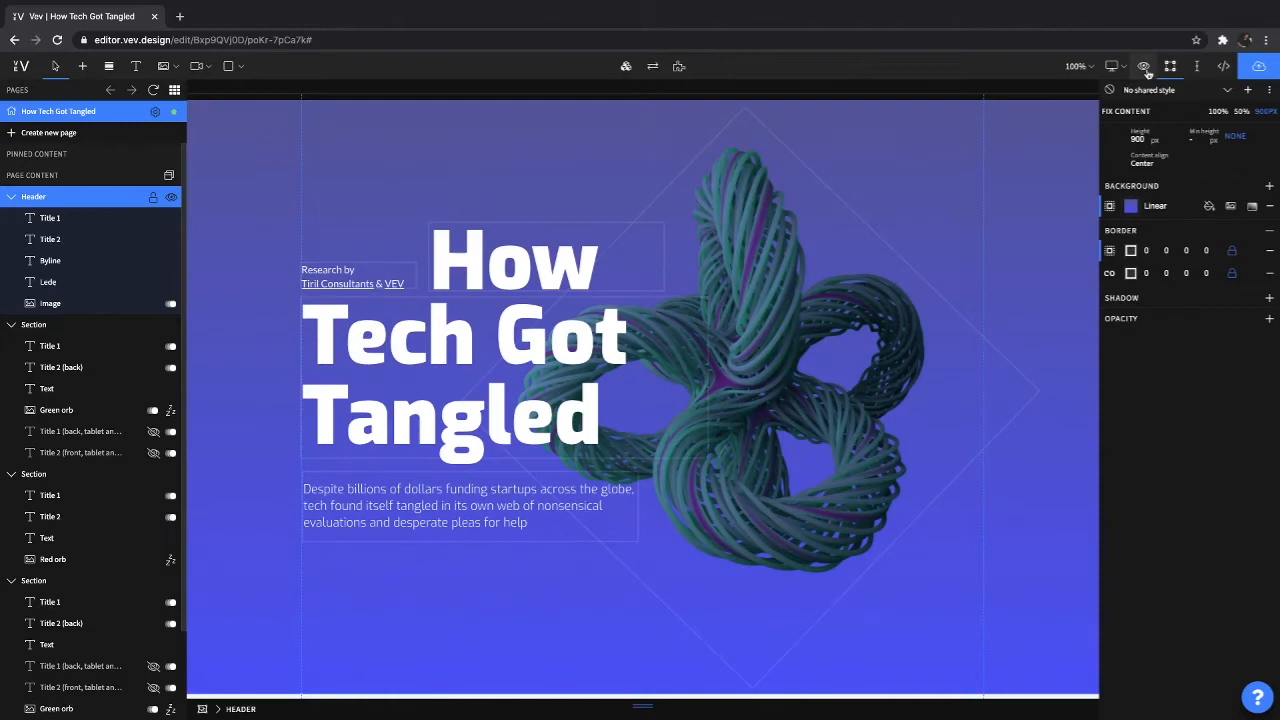
pyautogui.click(1144, 66)
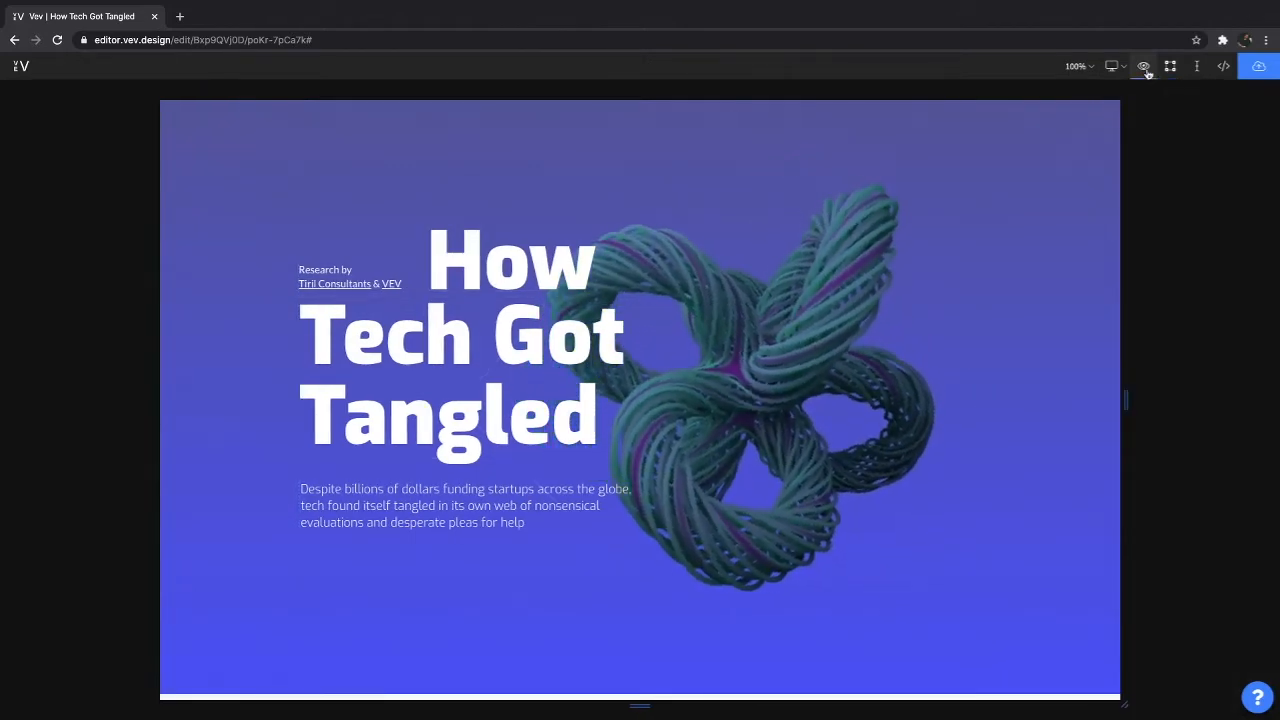
pyautogui.click(1170, 66)
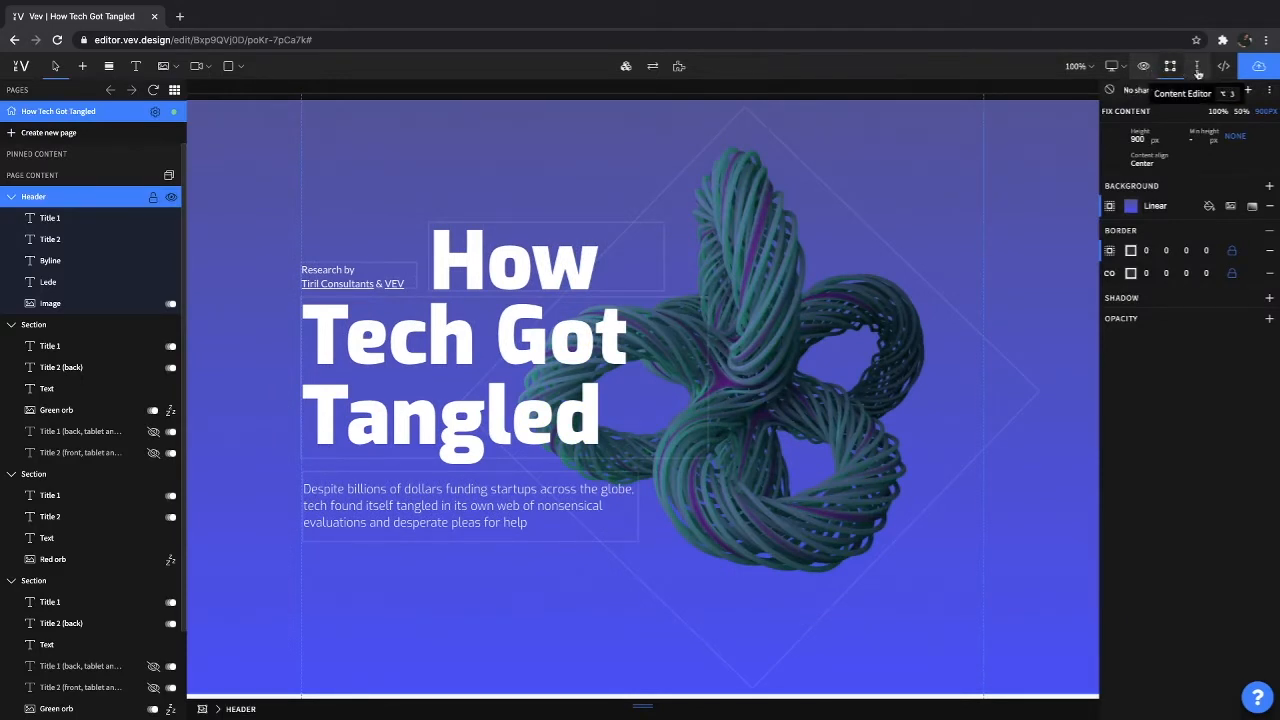
pyautogui.moveTo(1208, 66)
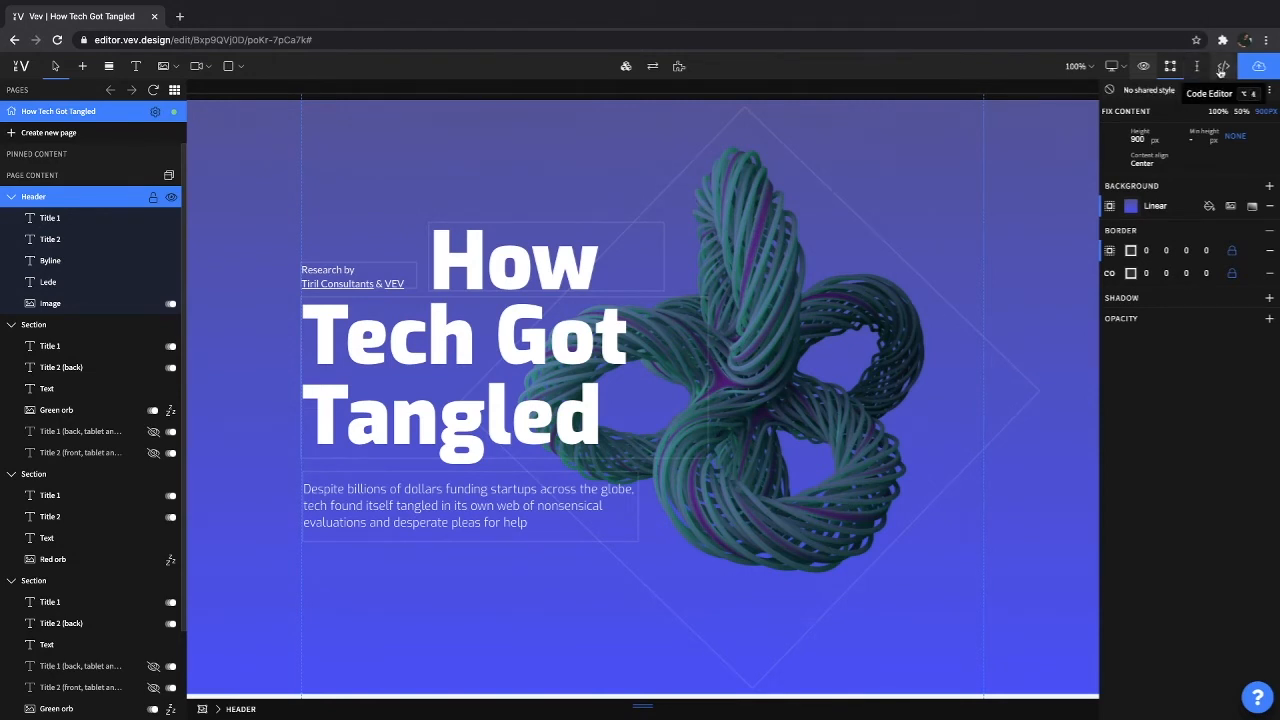
pyautogui.moveTo(1260, 66)
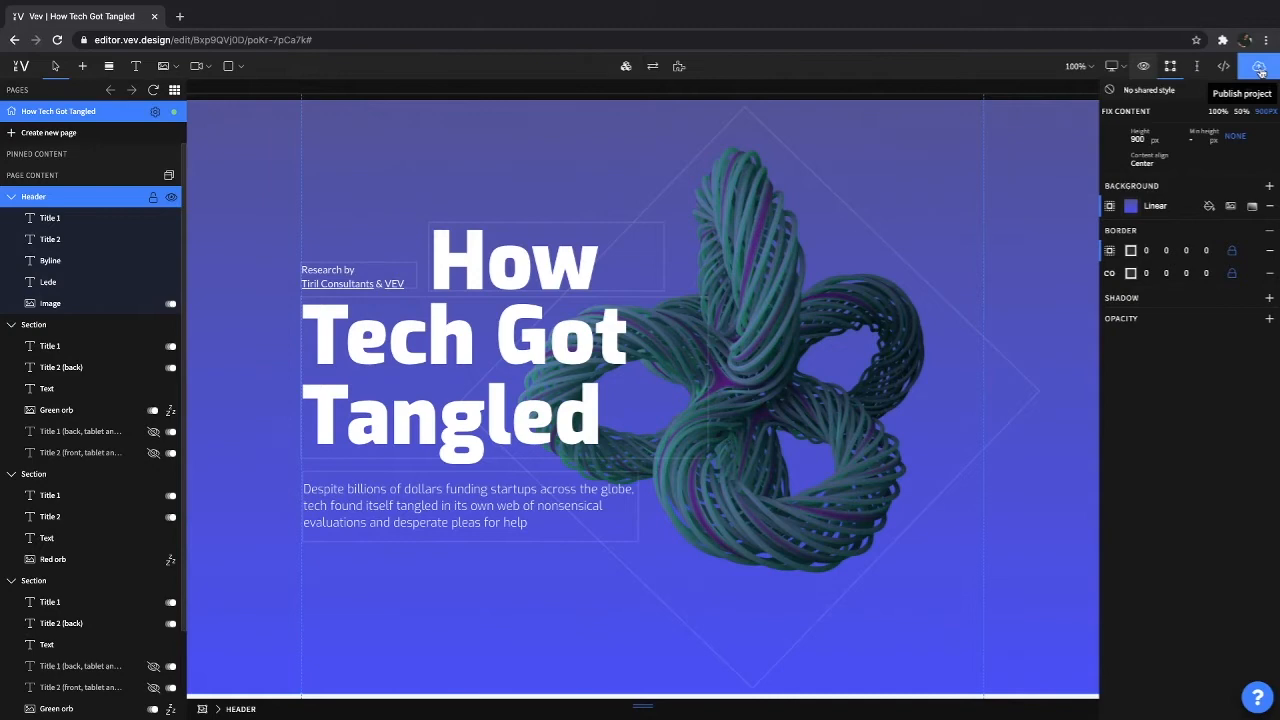
# Review the project's publishing options, then select an element on the canvas
pyautogui.click(1260, 64)
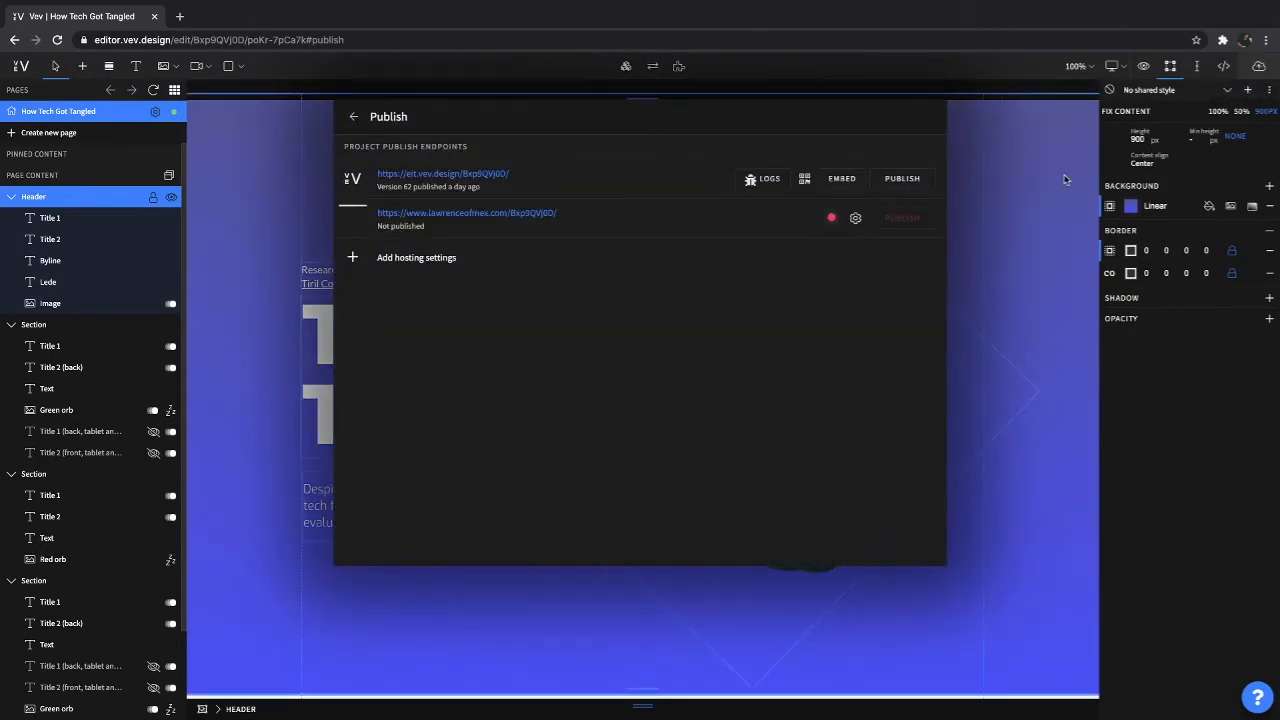
pyautogui.click(352, 116)
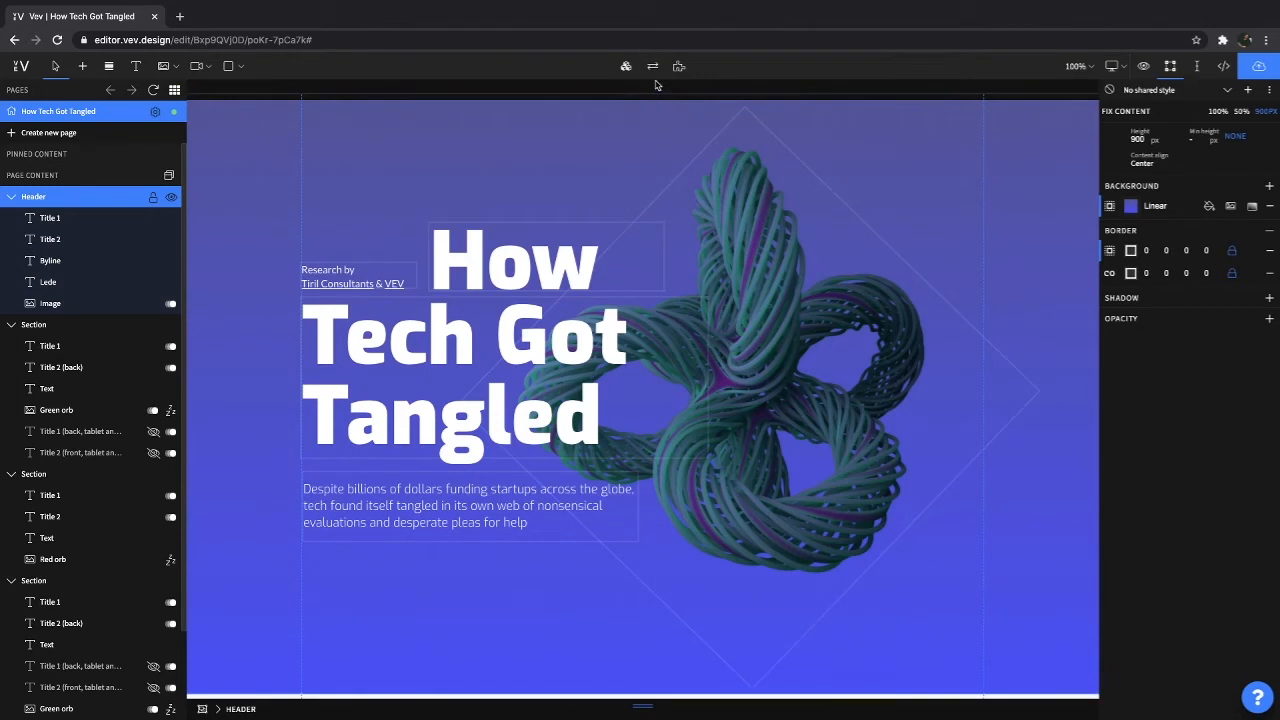
pyautogui.moveTo(626, 66)
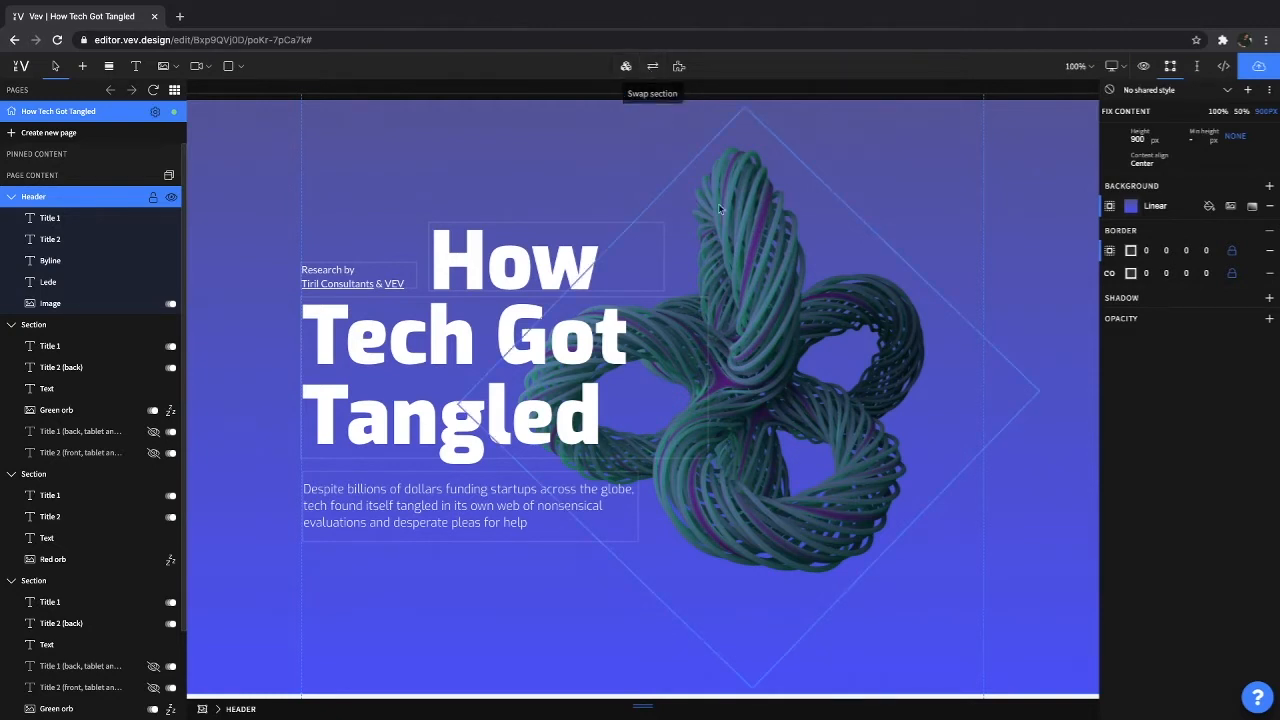
pyautogui.click(48, 304)
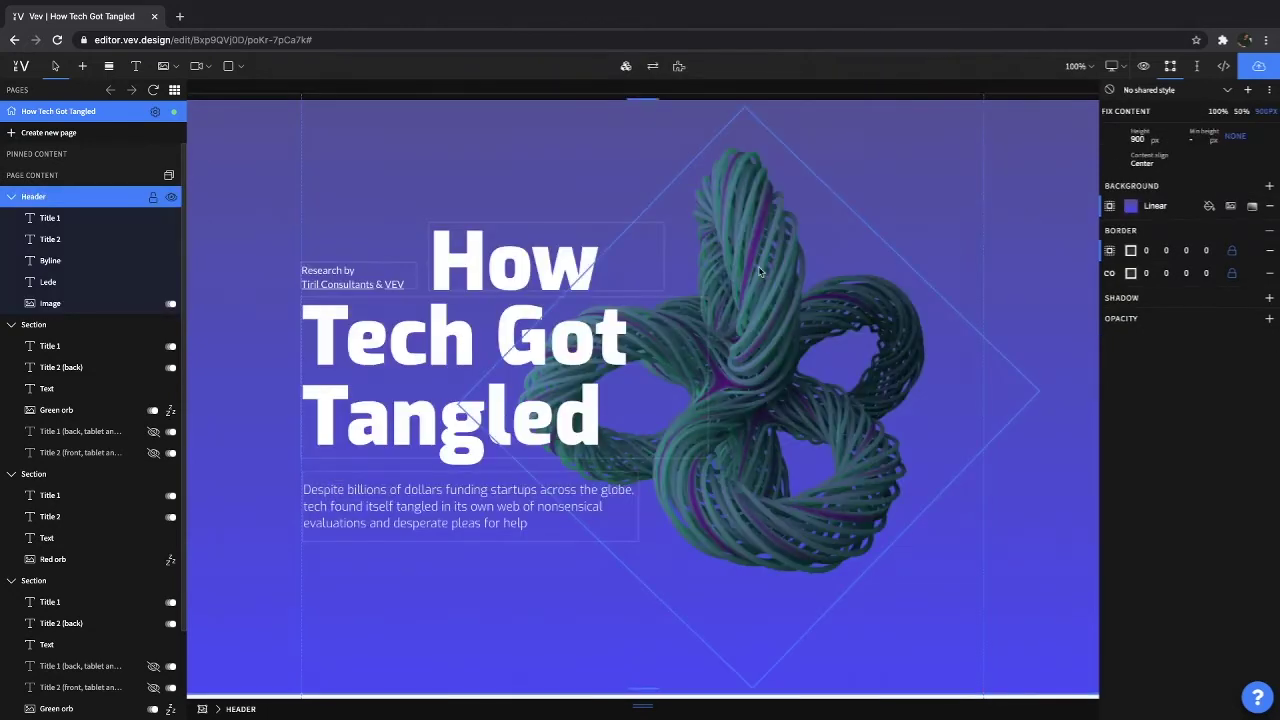
pyautogui.moveTo(760, 276)
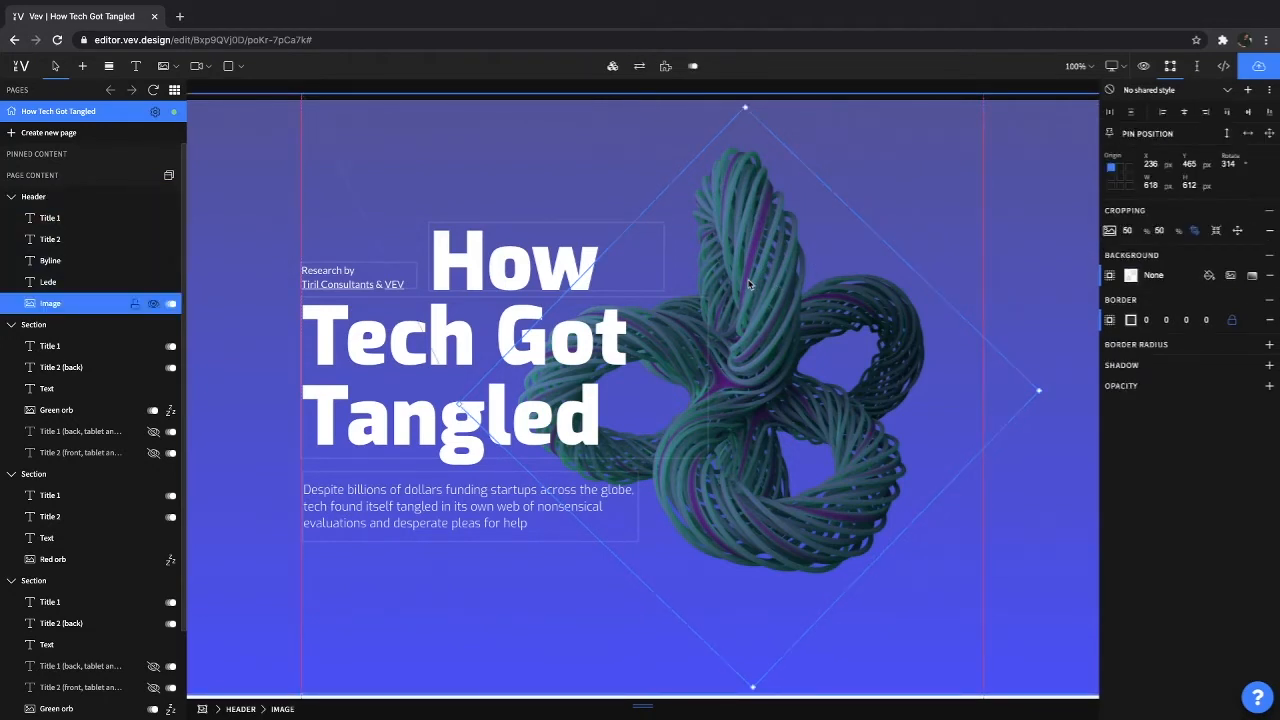
pyautogui.moveTo(652, 122)
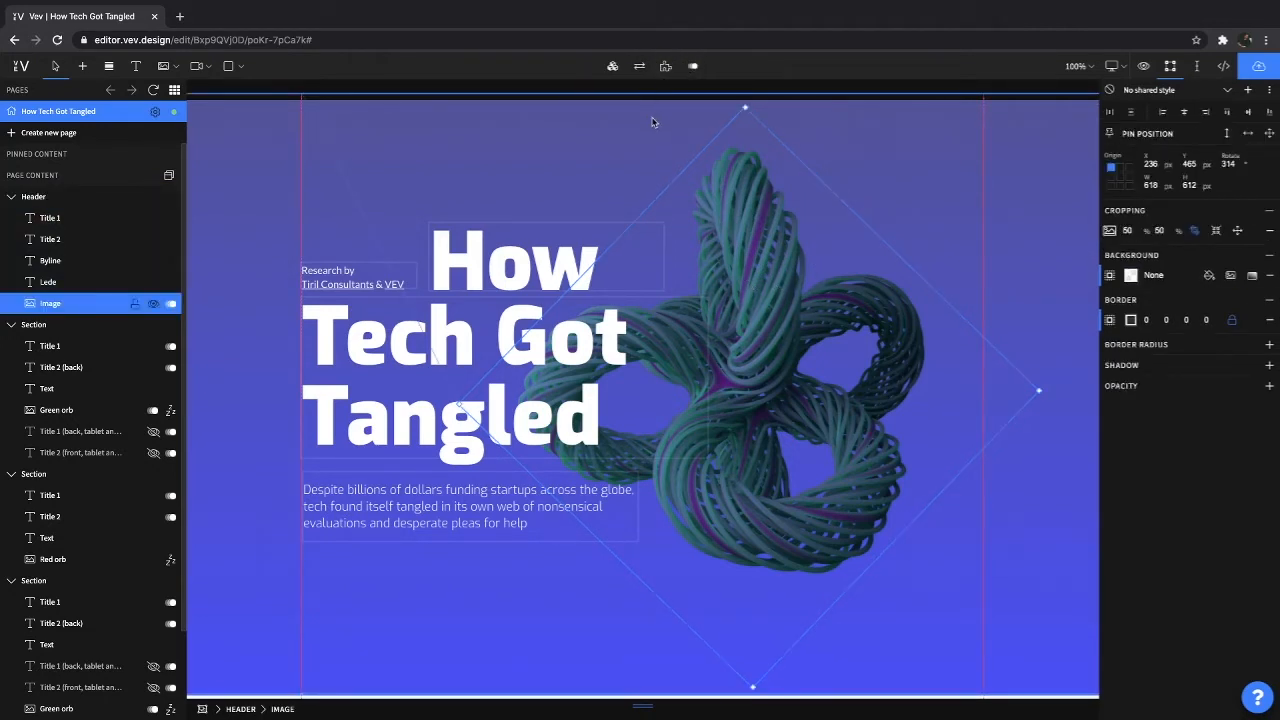
pyautogui.moveTo(664, 66)
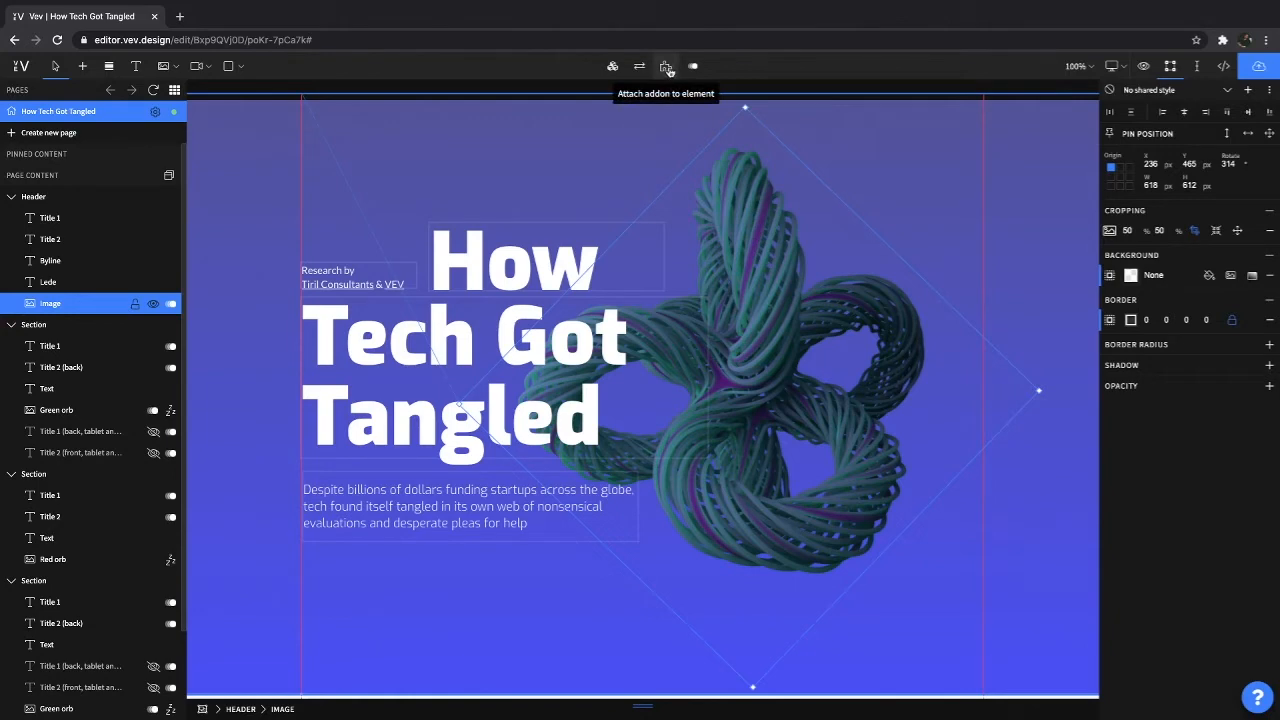
# Browse the image's addons, previewing Scroll Zoom and its animation addon
pyautogui.click(664, 66)
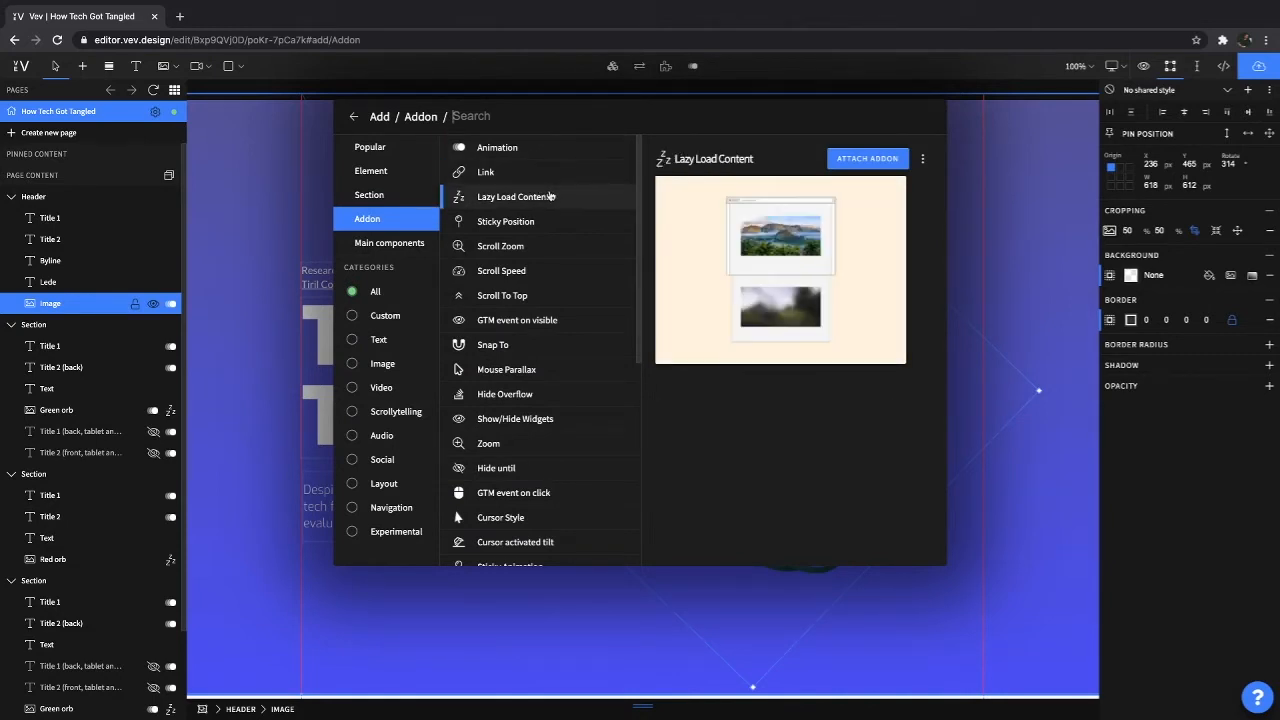
pyautogui.click(500, 246)
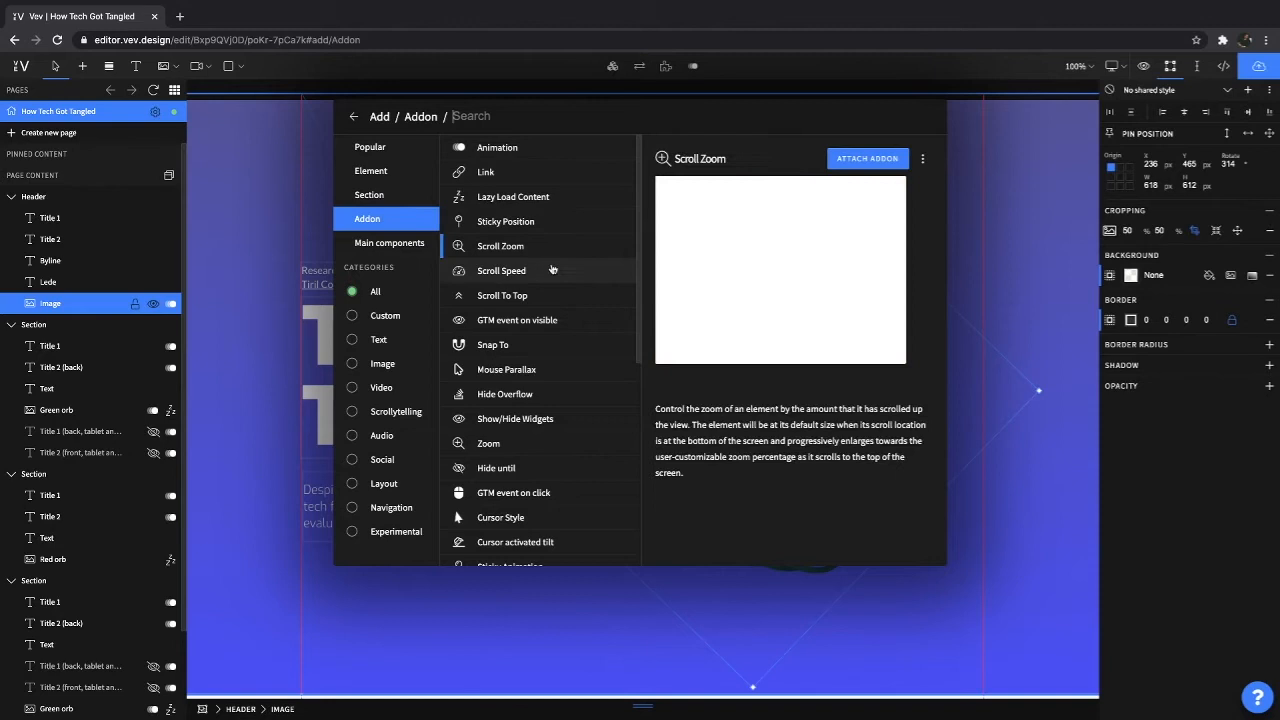
pyautogui.click(500, 270)
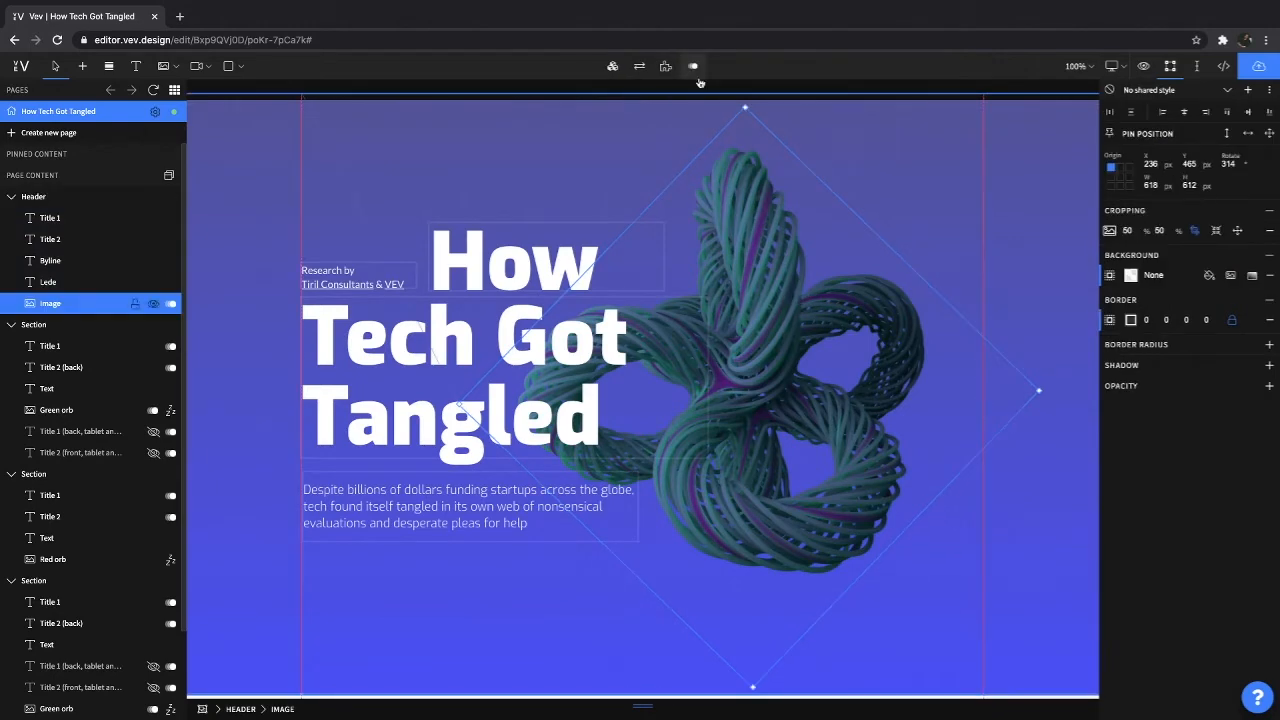
pyautogui.moveTo(692, 66)
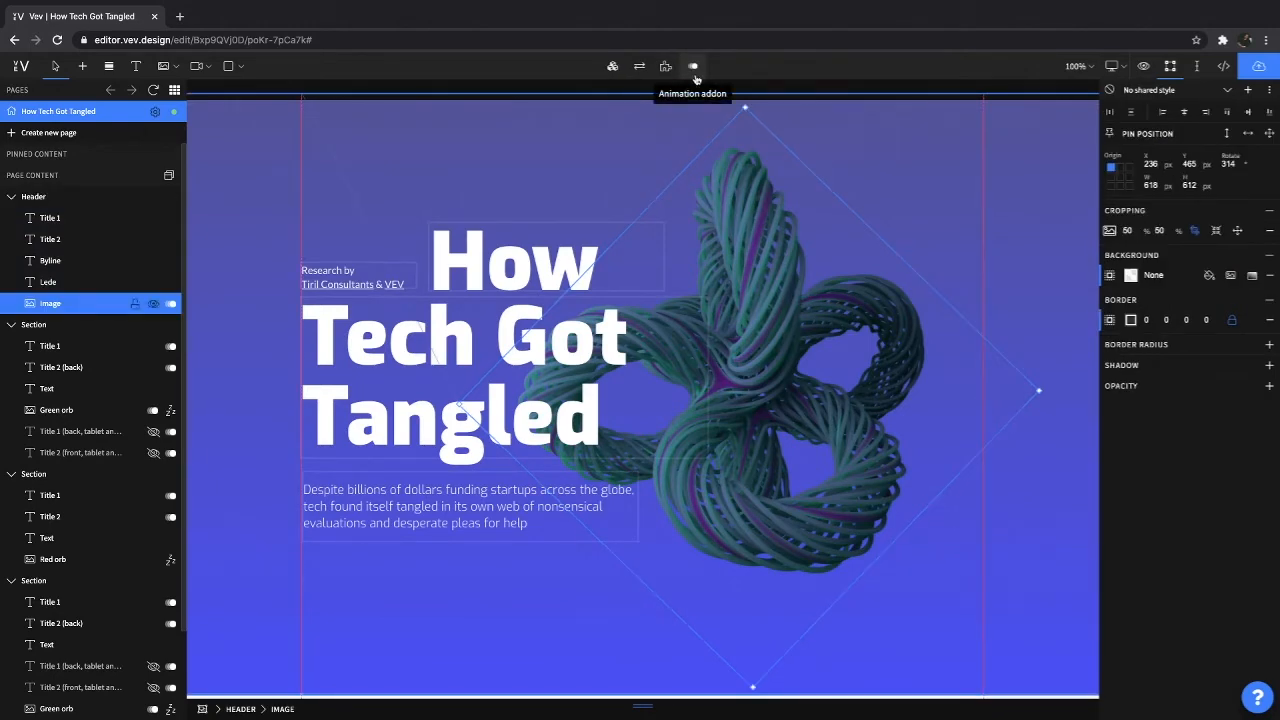
pyautogui.click(692, 66)
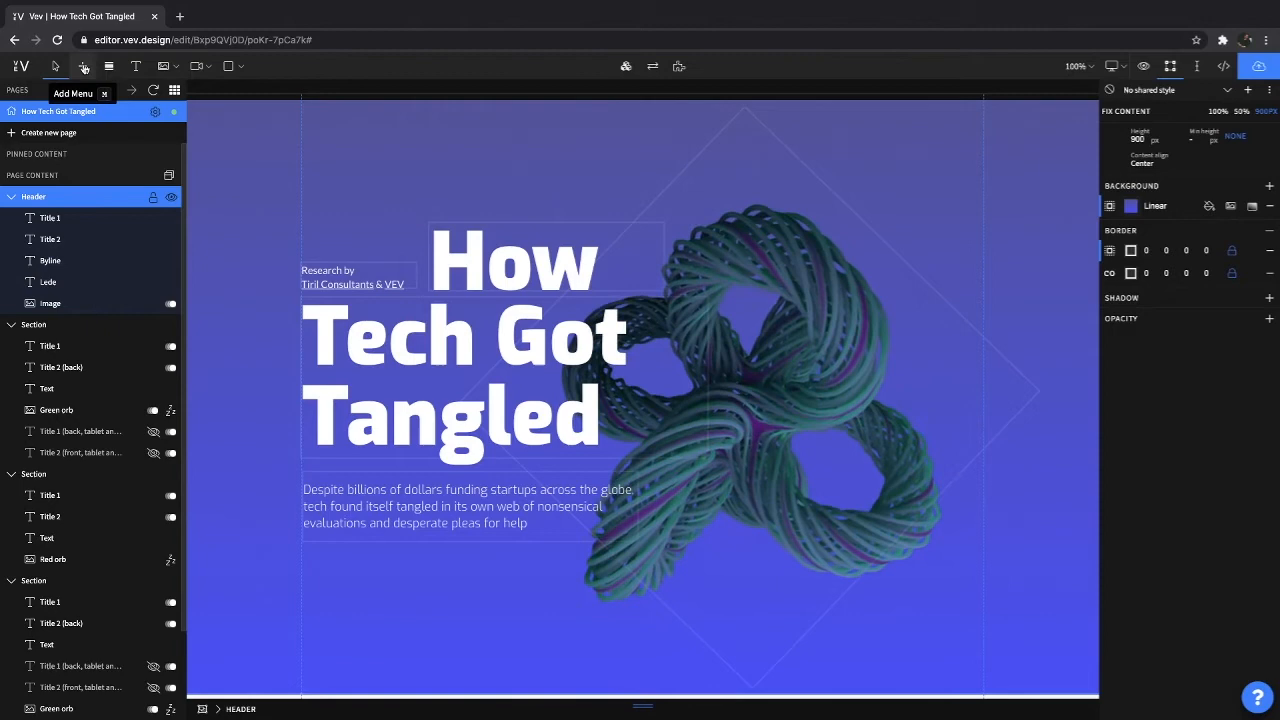
# Show the project's image library with its sculpture images
pyautogui.click(84, 66)
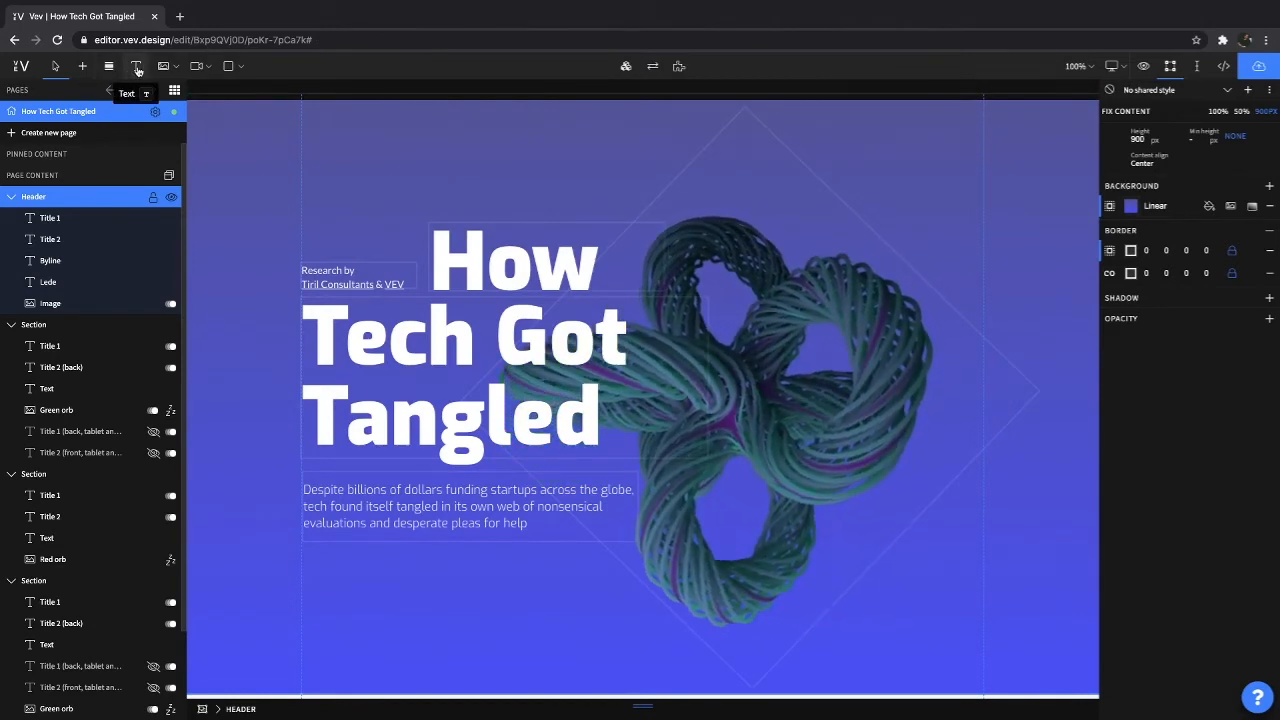
pyautogui.click(166, 66)
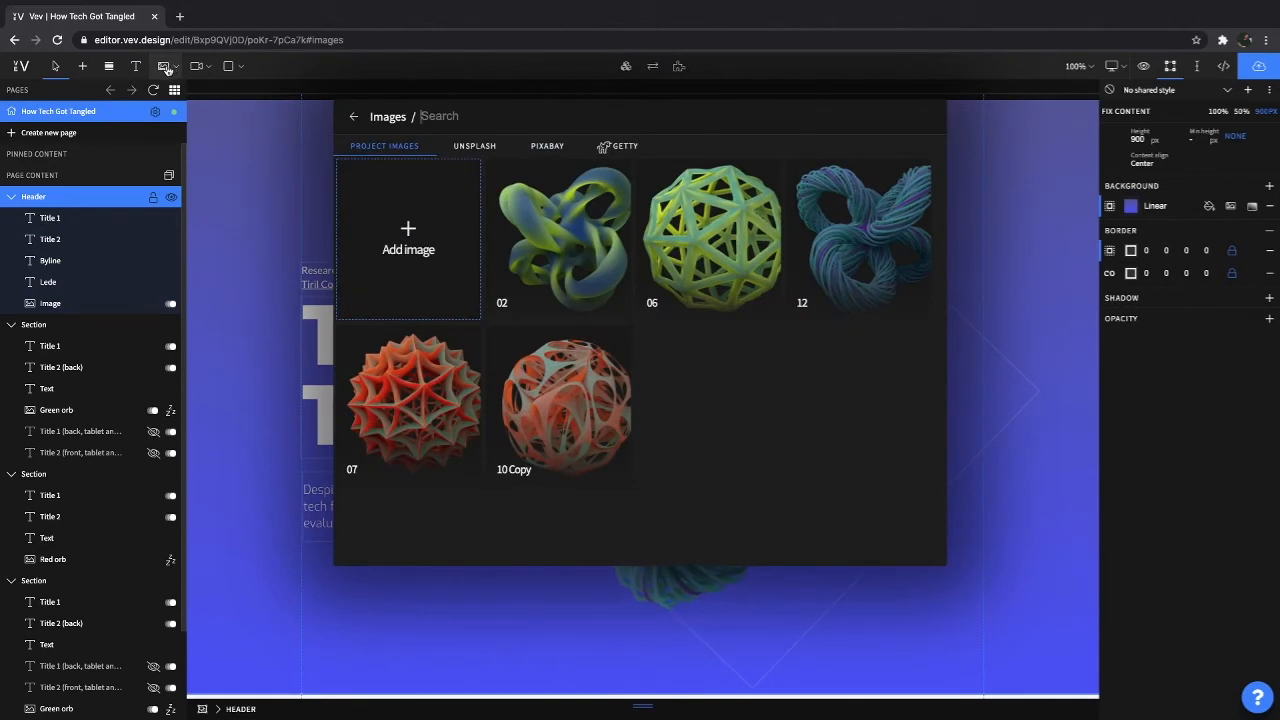
pyautogui.moveTo(996, 364)
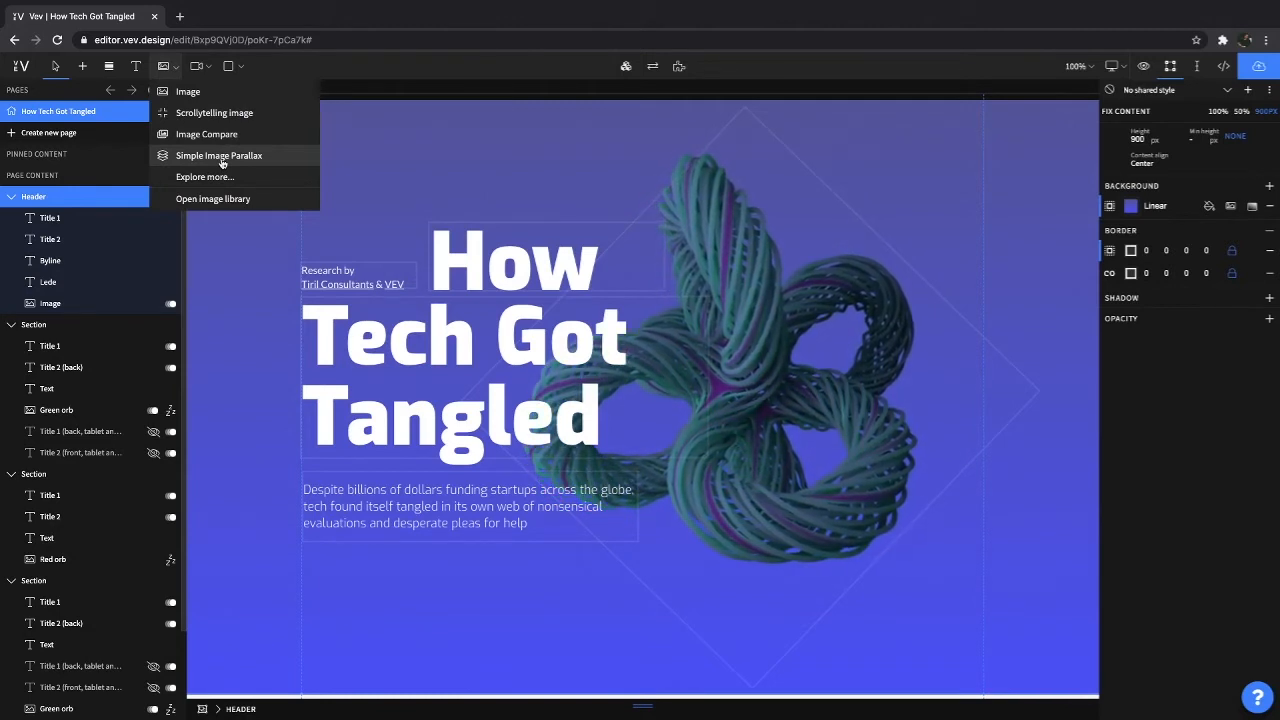
pyautogui.click(204, 66)
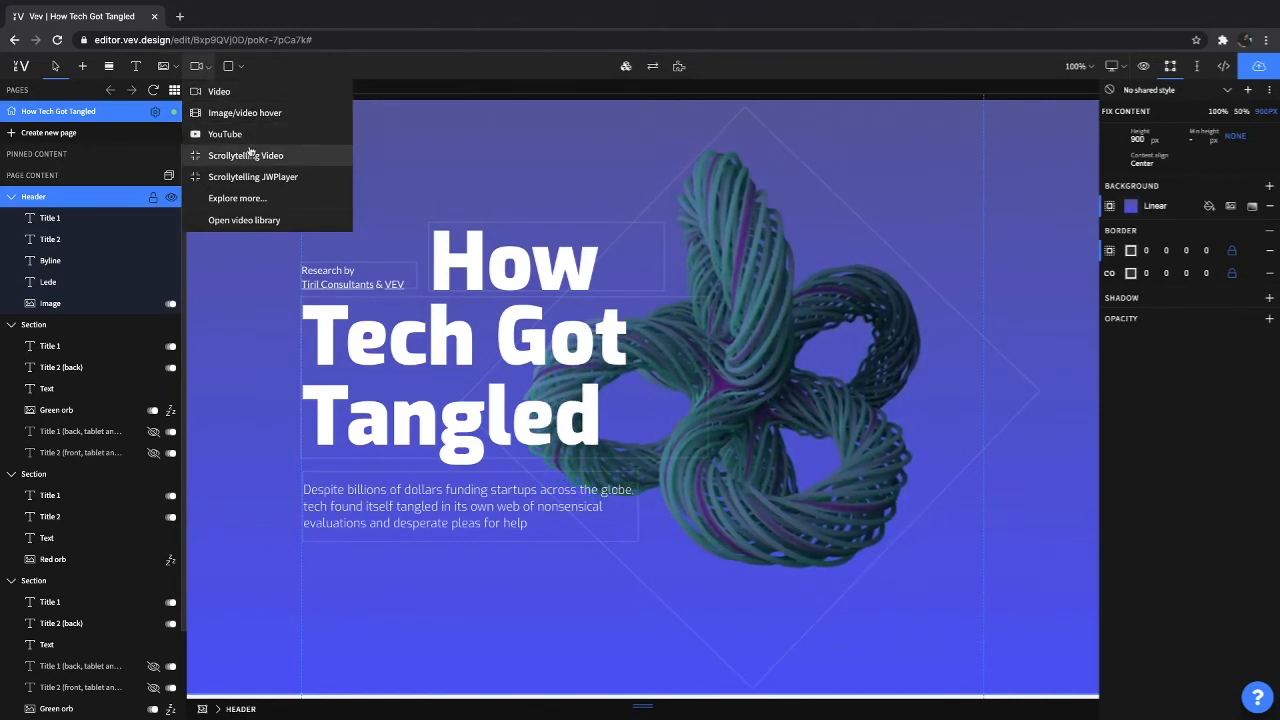
pyautogui.click(228, 66)
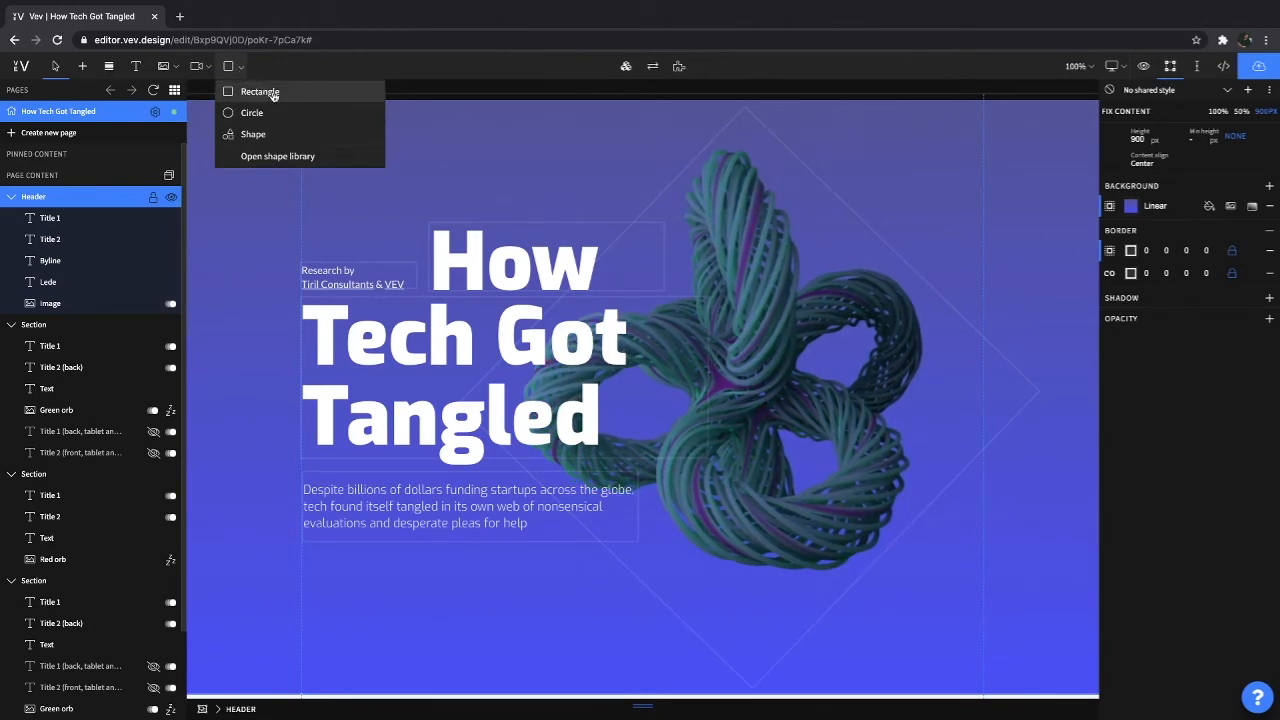
pyautogui.moveTo(252, 112)
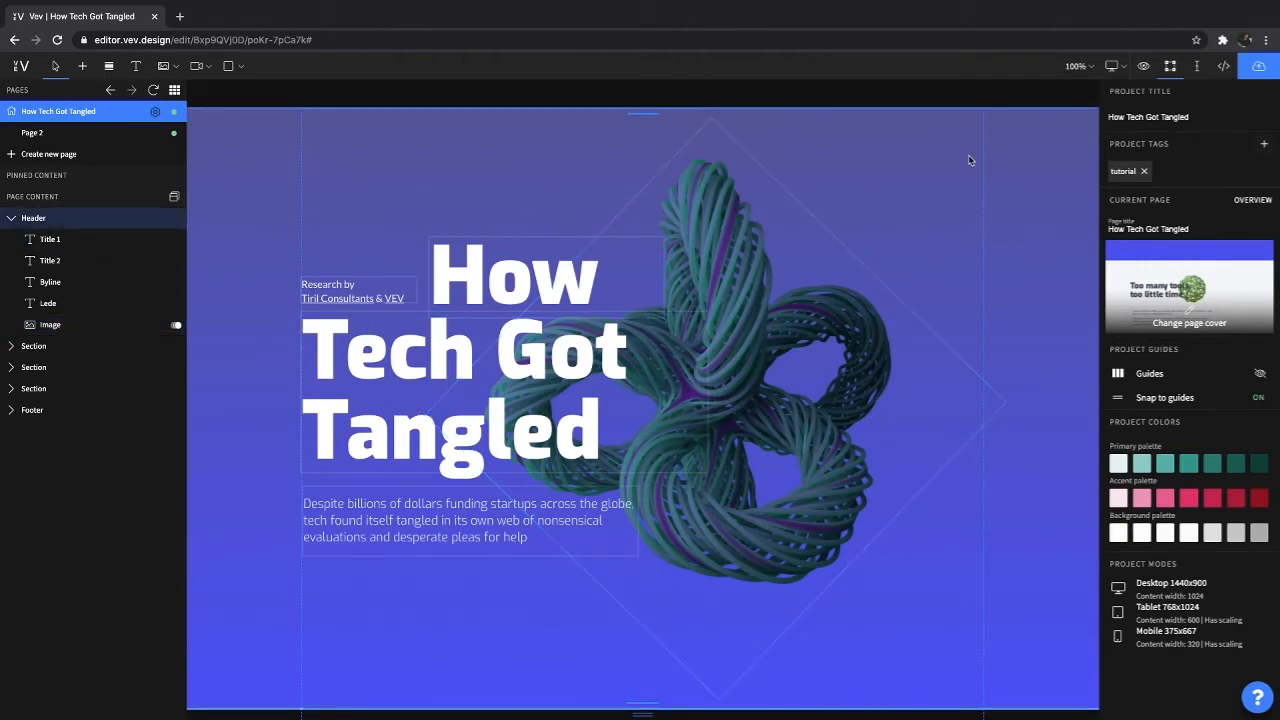
pyautogui.moveTo(984, 180)
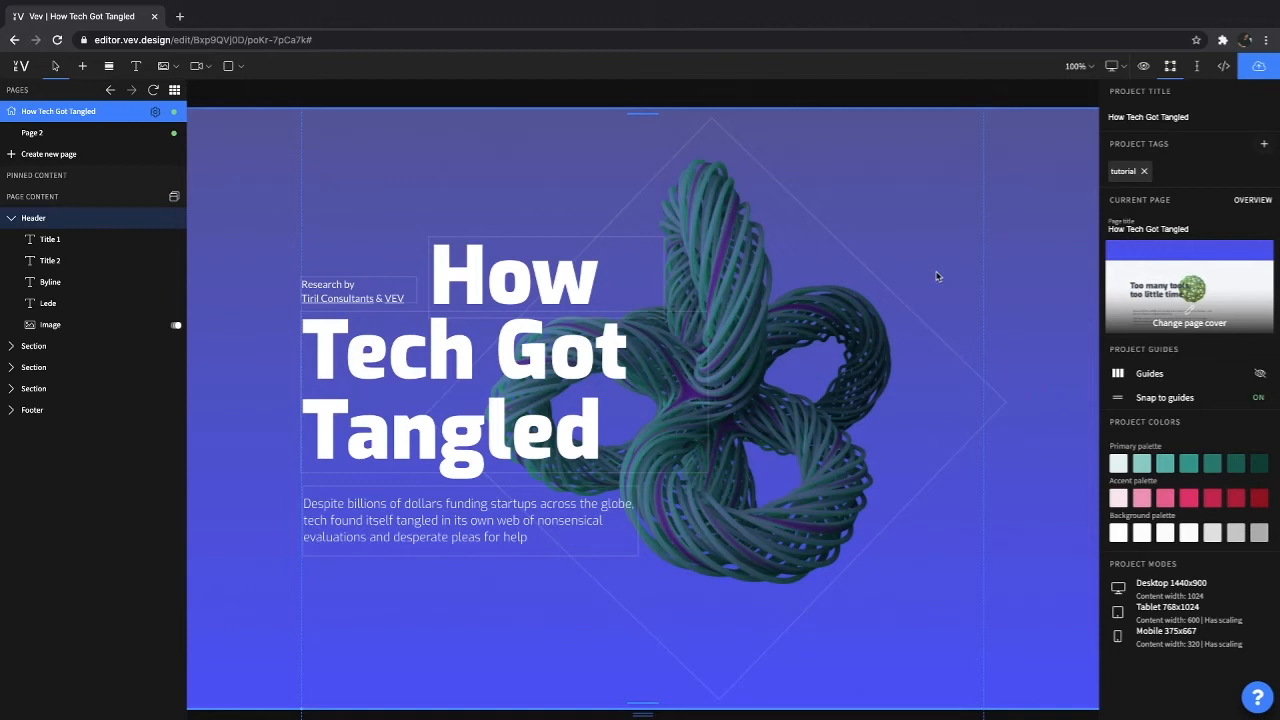
# Select the header section to reveal its style settings
pyautogui.click(34, 218)
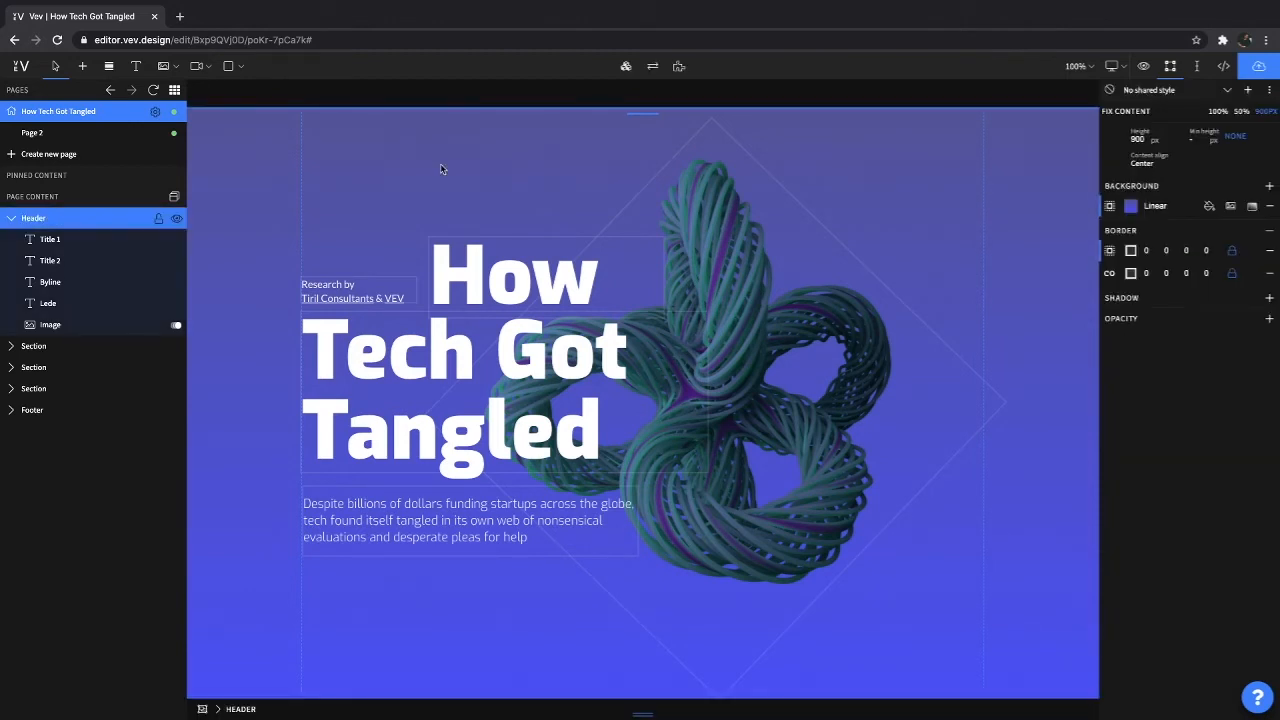
pyautogui.moveTo(472, 184)
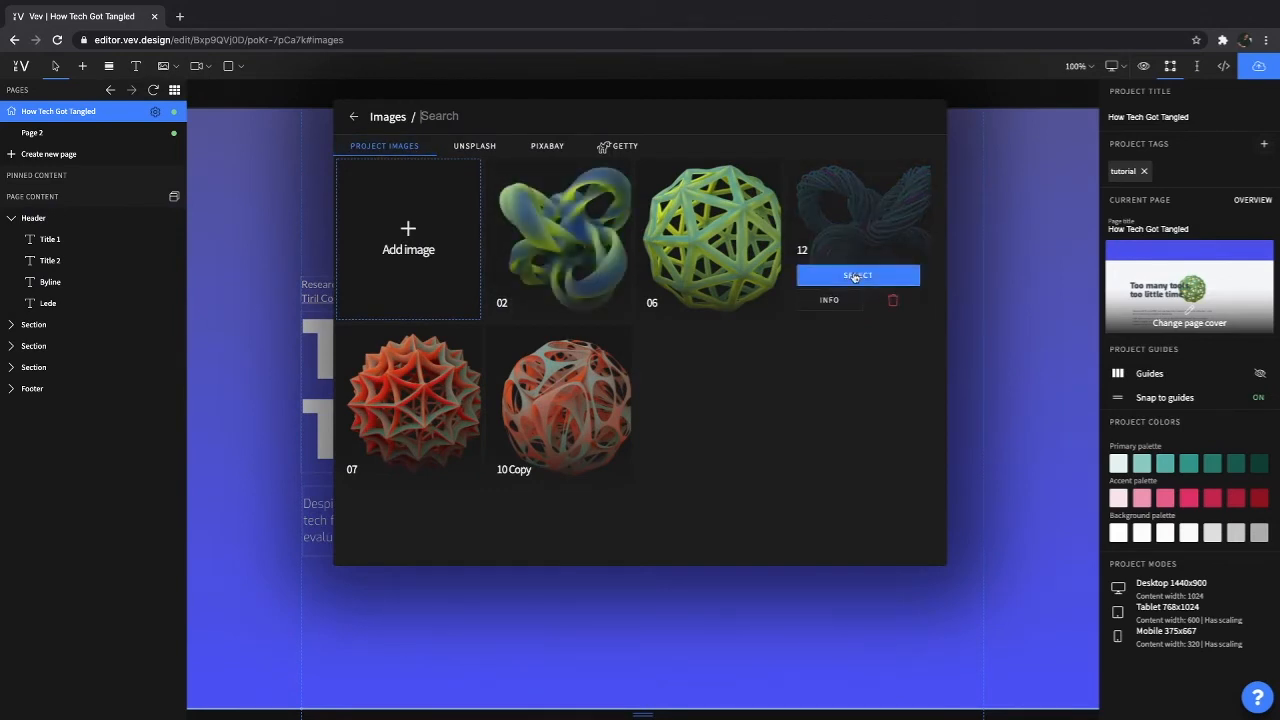
# Place image 12, the dark tangled knot, in the header and enlarge it beside the headline
pyautogui.click(858, 276)
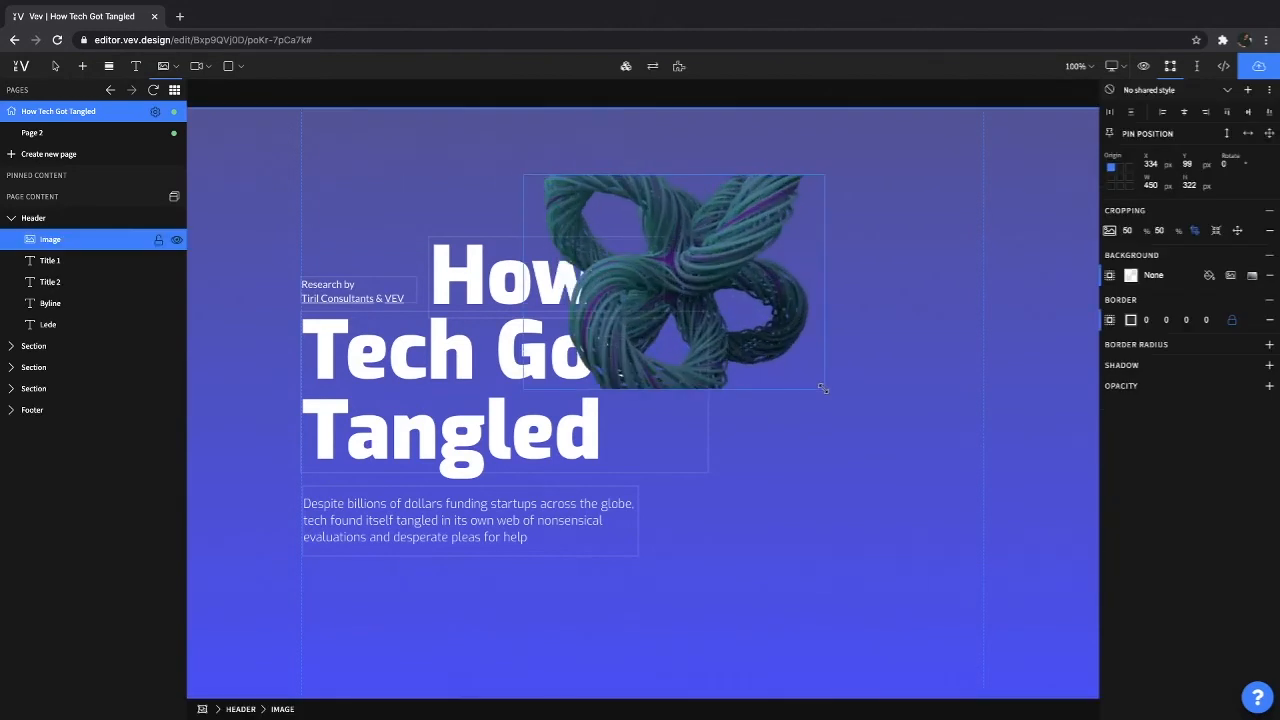
pyautogui.moveTo(824, 388); pyautogui.dragTo(964, 572)
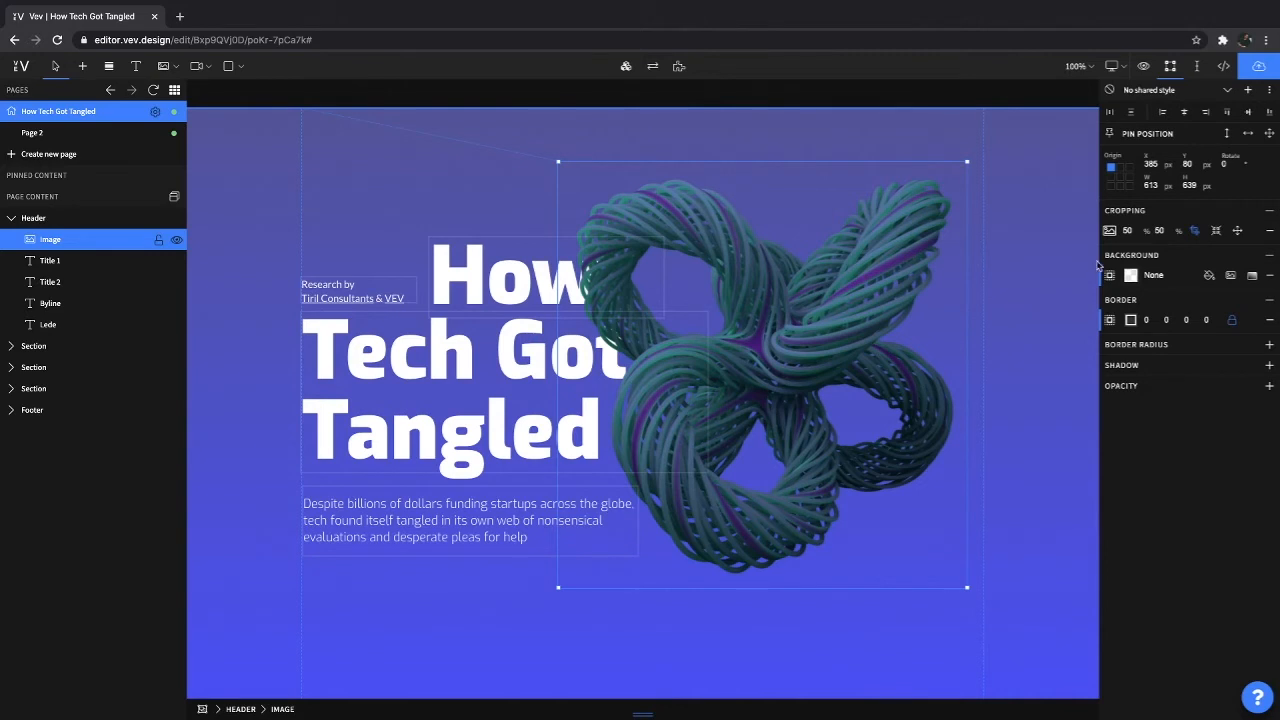
pyautogui.moveTo(782, 300)
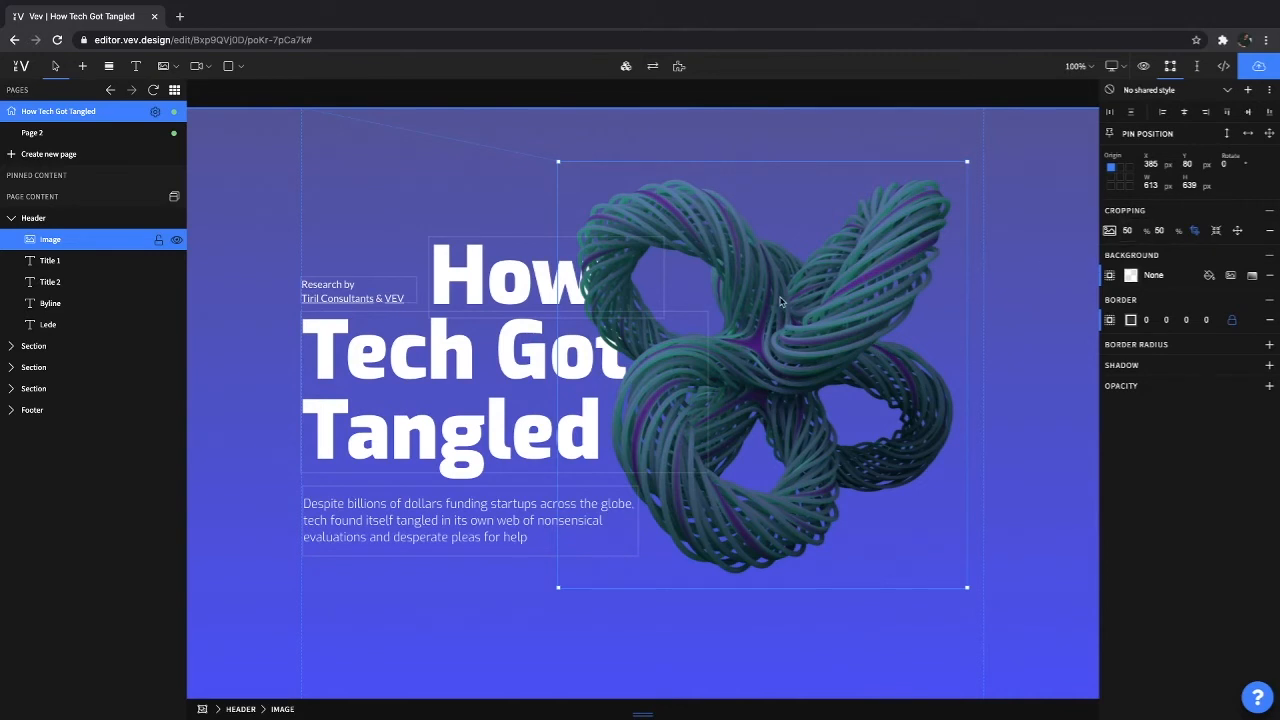
pyautogui.moveTo(780, 300); pyautogui.dragTo(730, 222)
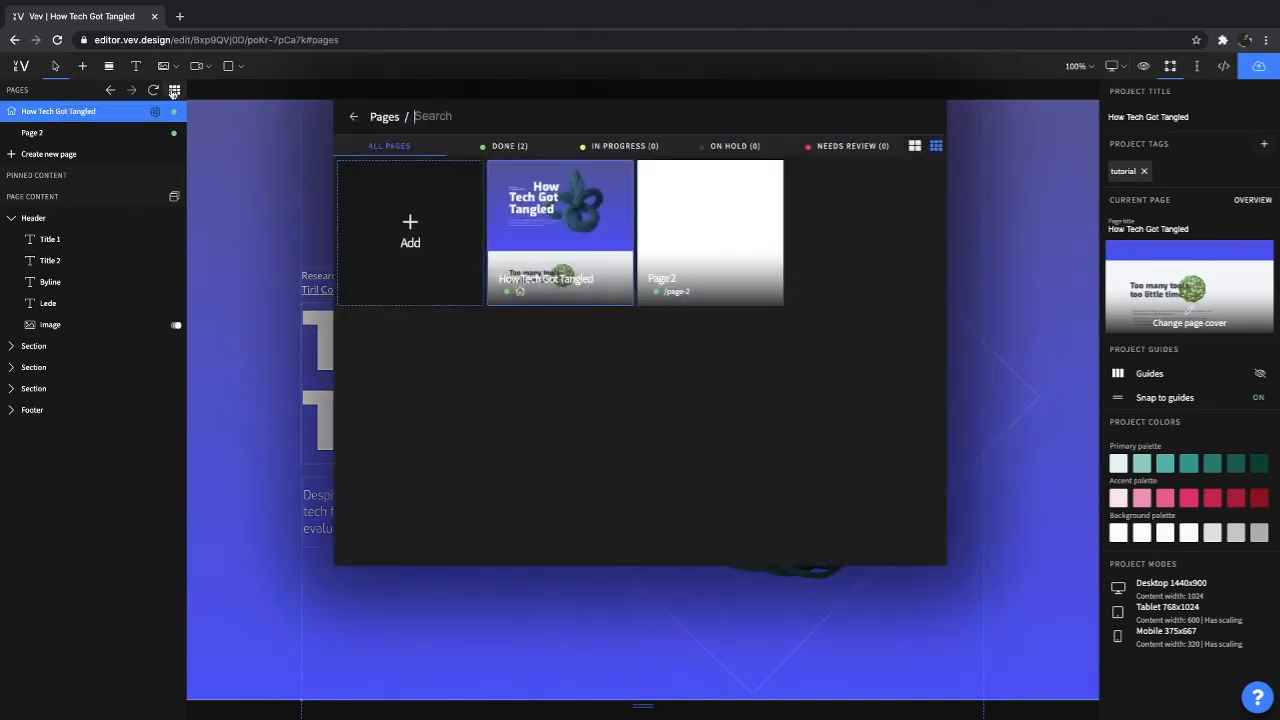
pyautogui.moveTo(560, 230)
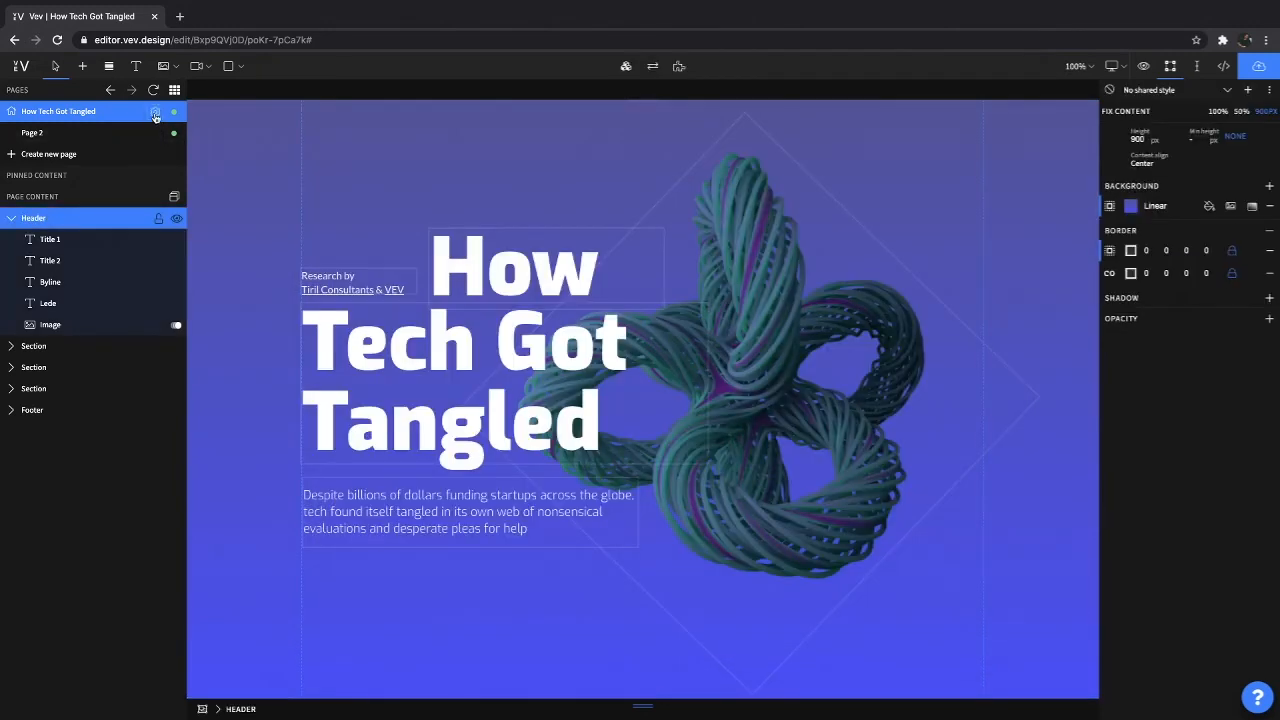
pyautogui.click(156, 112)
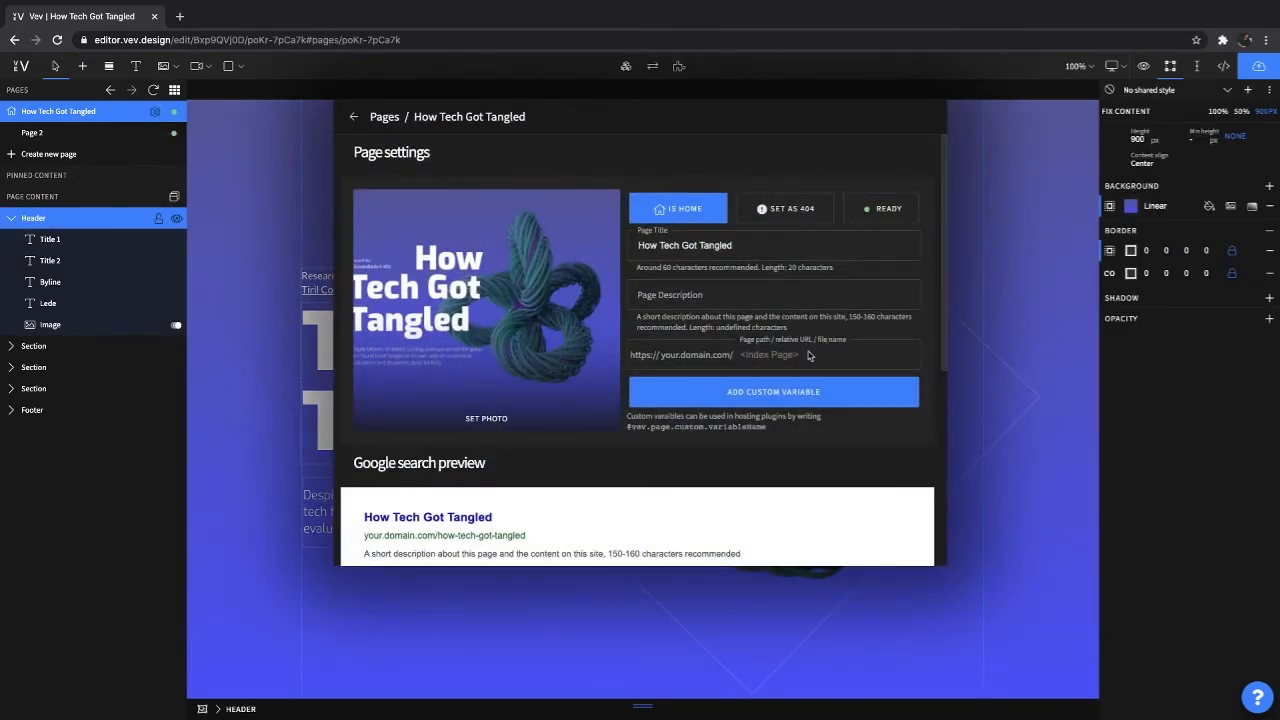
pyautogui.moveTo(798, 354)
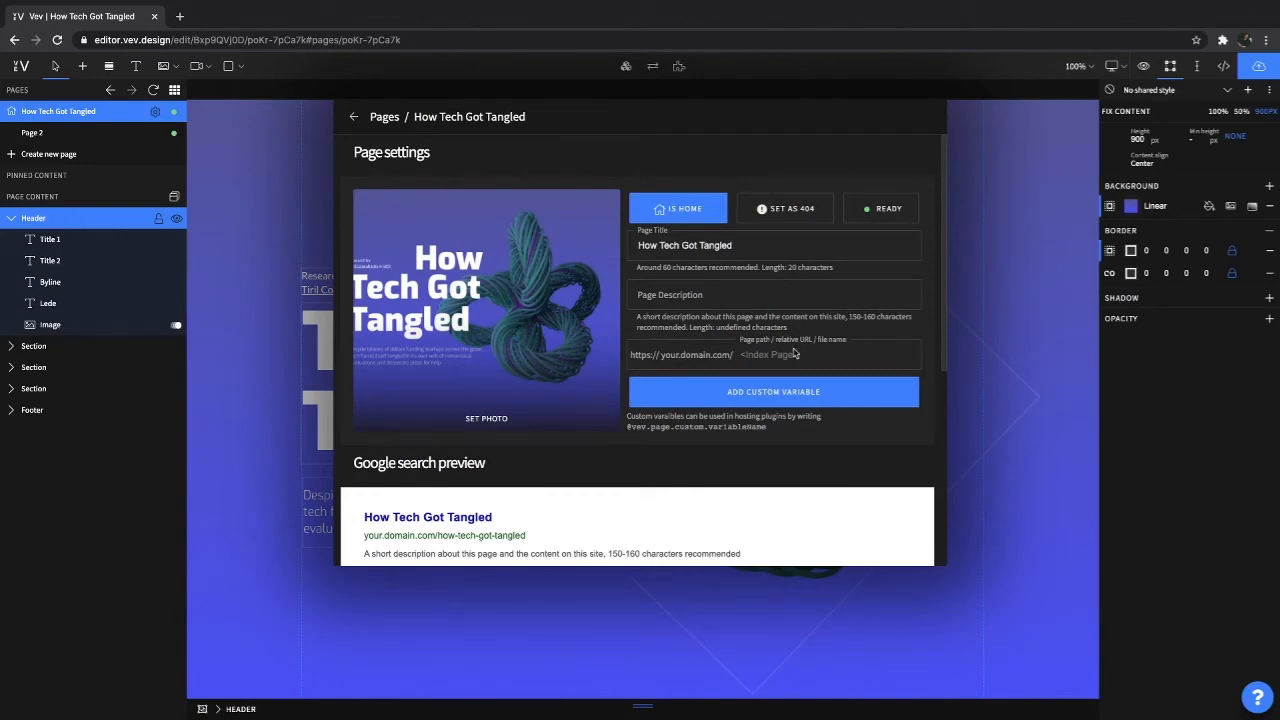
pyautogui.scroll(-3)
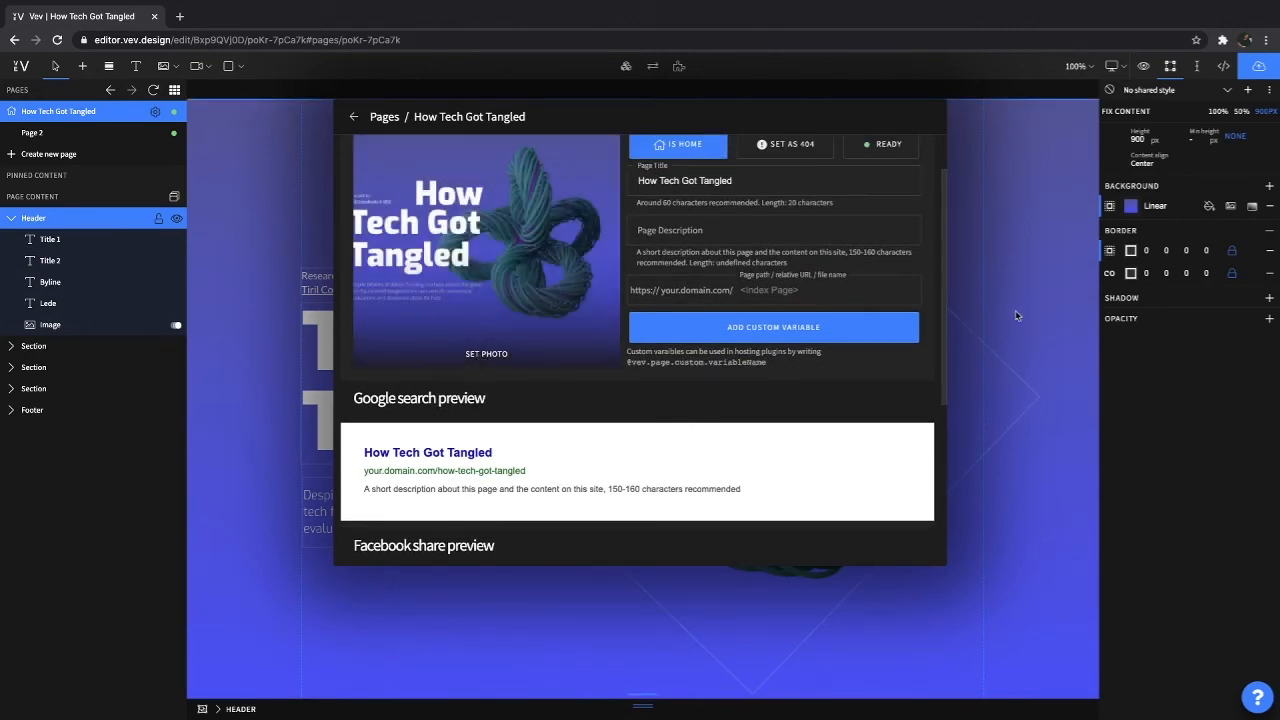
pyautogui.click(352, 116)
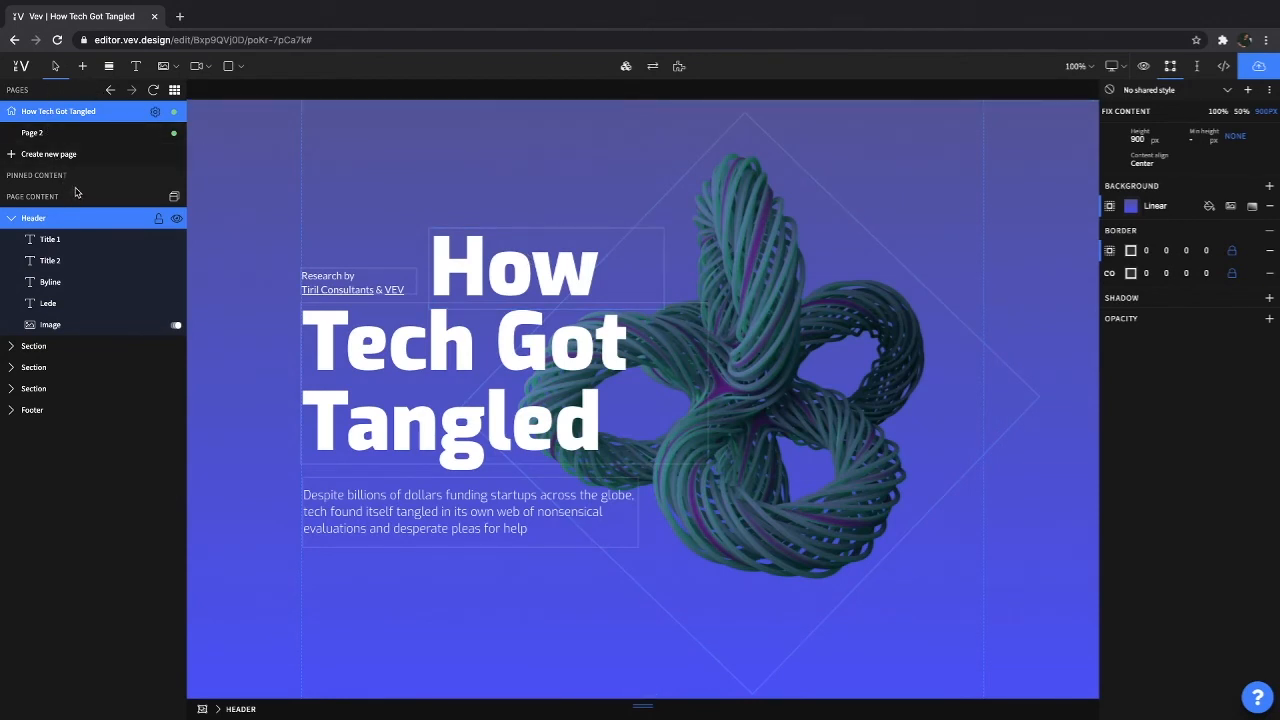
pyautogui.moveTo(172, 198)
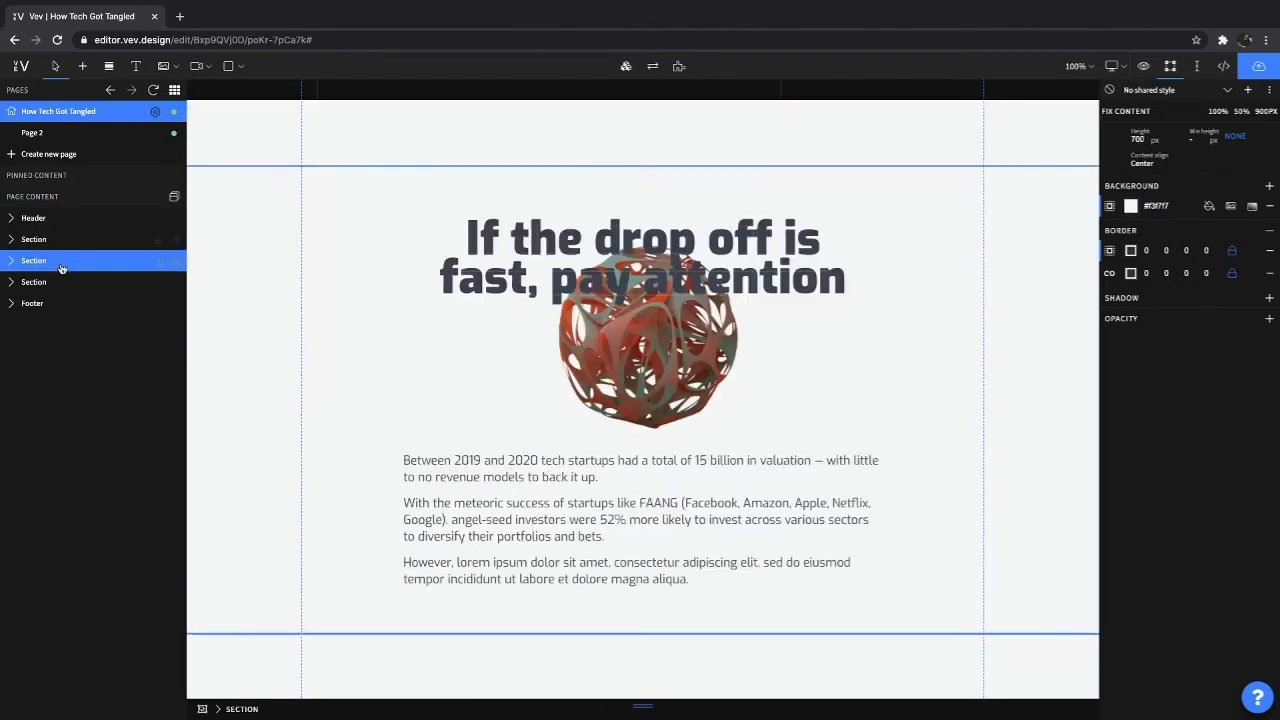
# Expand the Header's layers and select the Title 1 heading
pyautogui.click(32, 218)
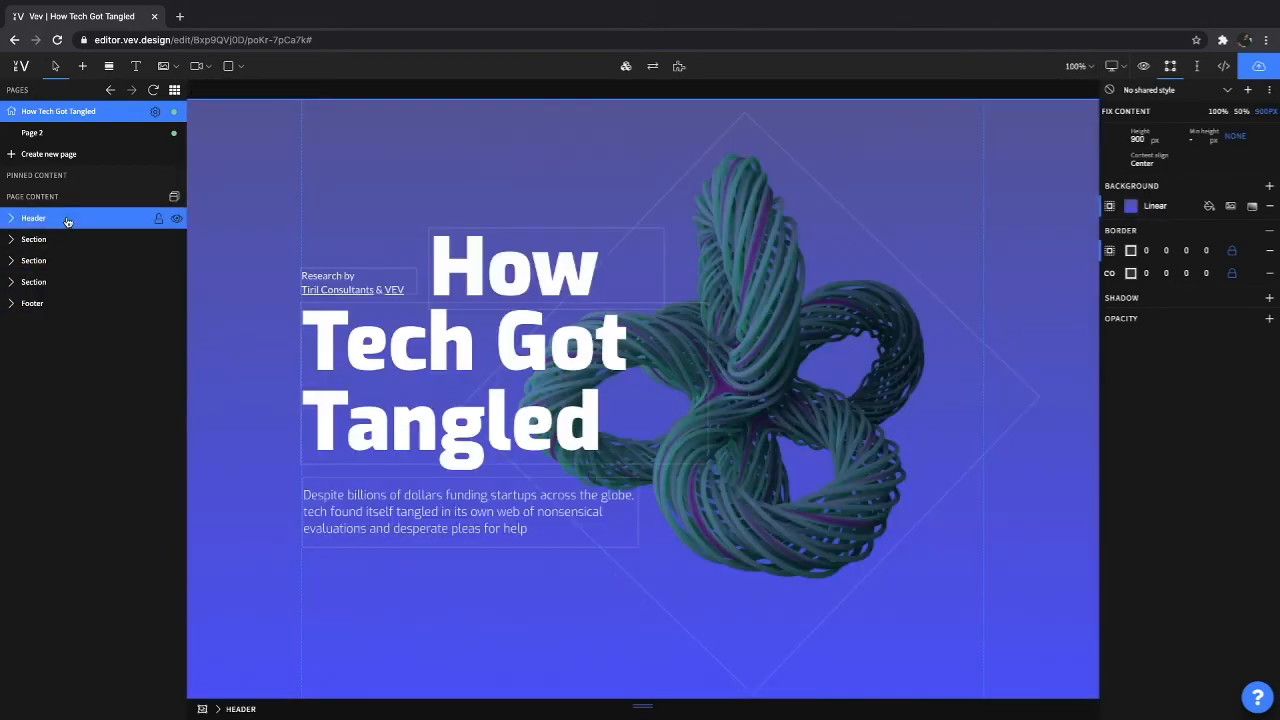
pyautogui.click(12, 218)
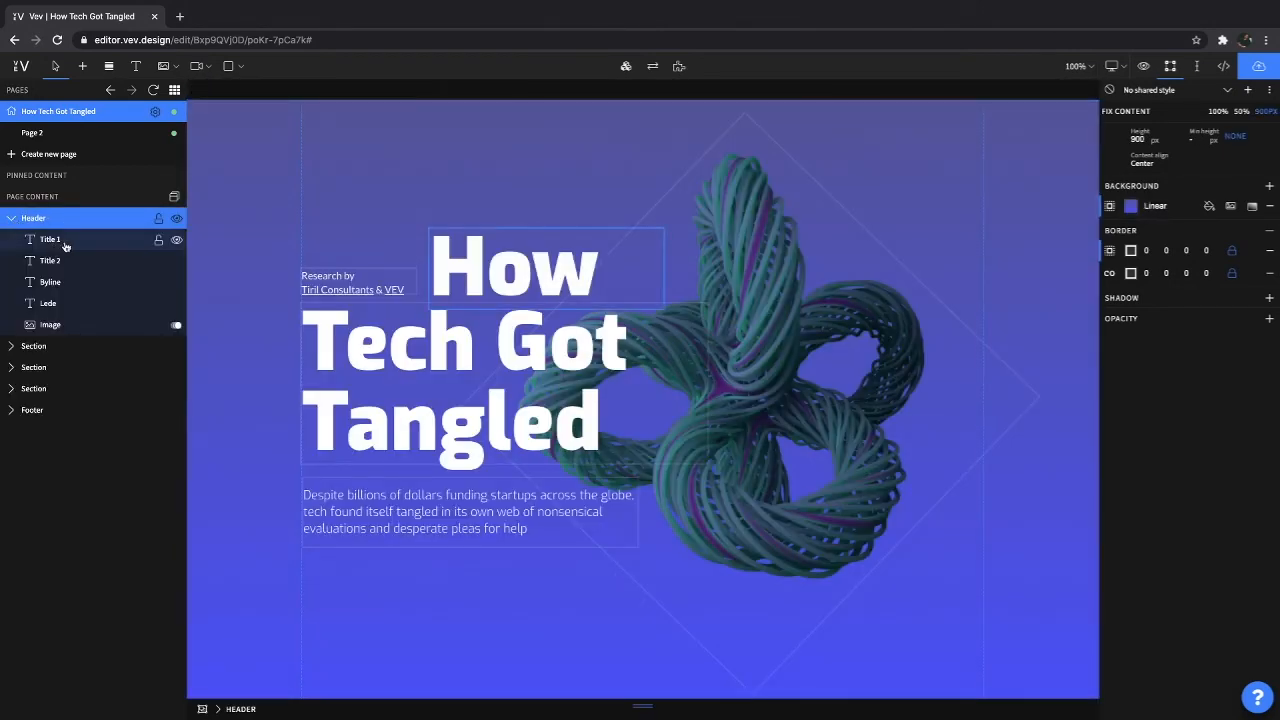
pyautogui.click(50, 282)
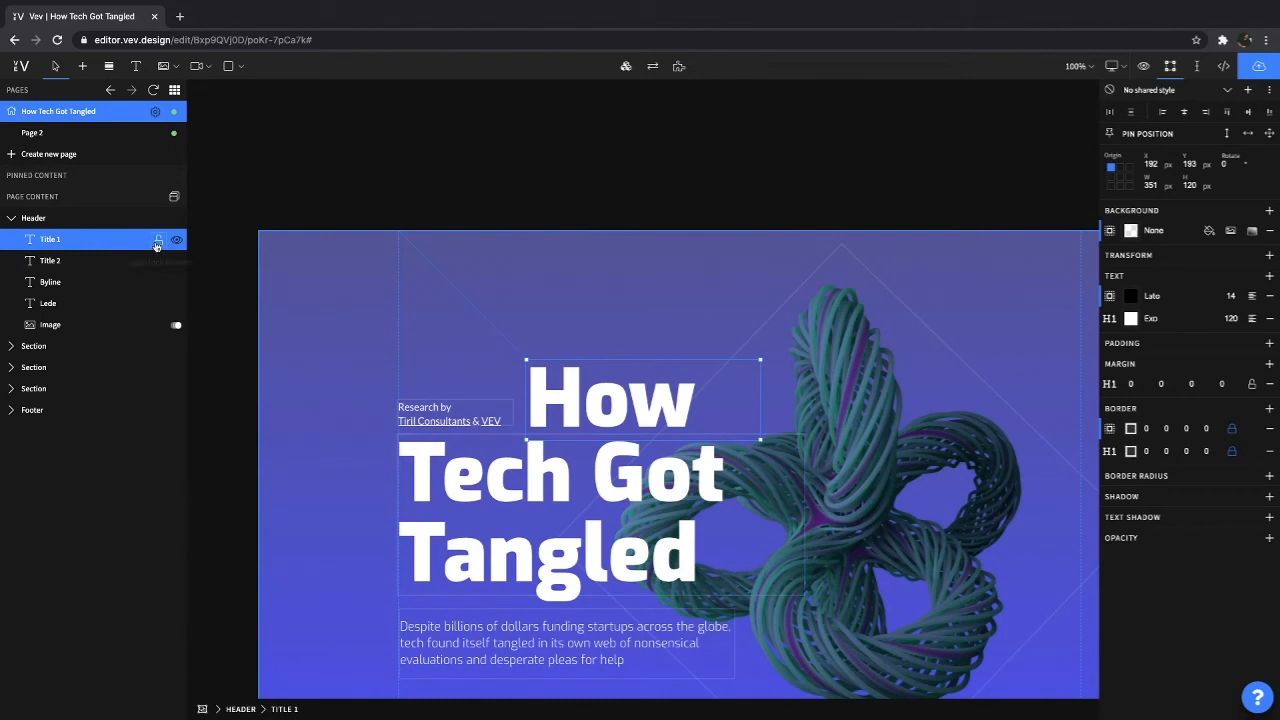
pyautogui.moveTo(156, 240)
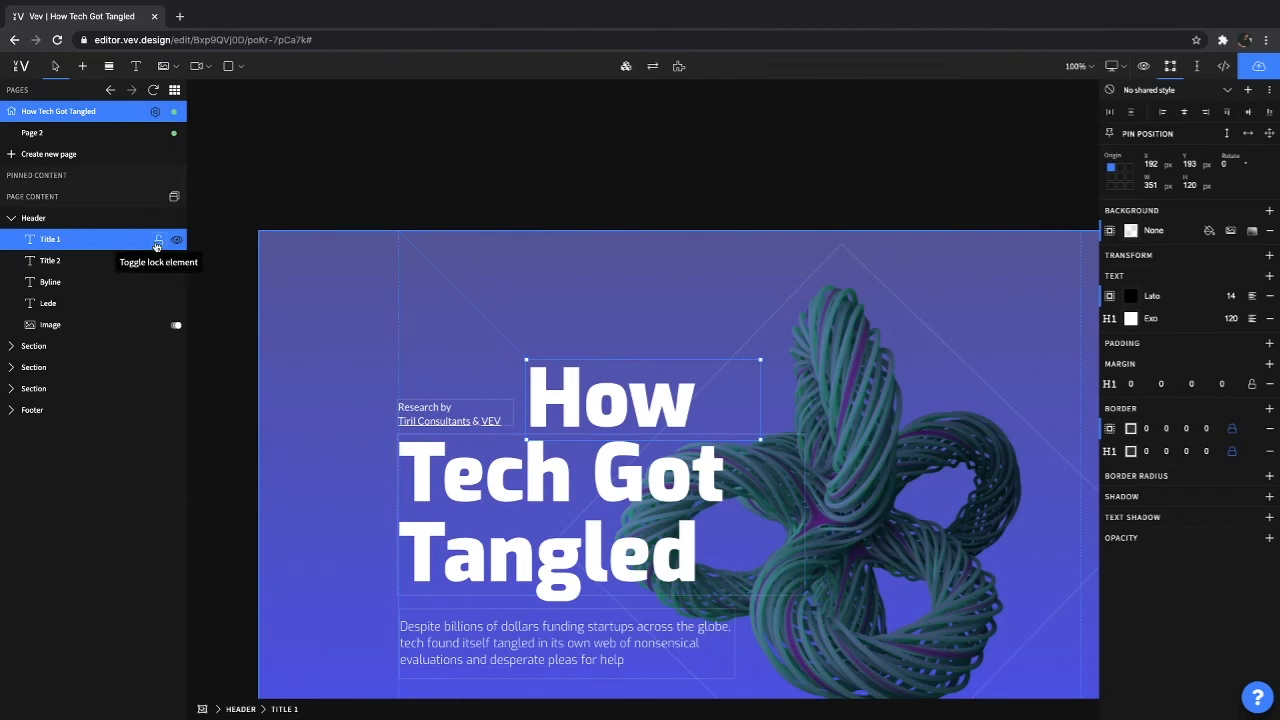
pyautogui.moveTo(176, 242)
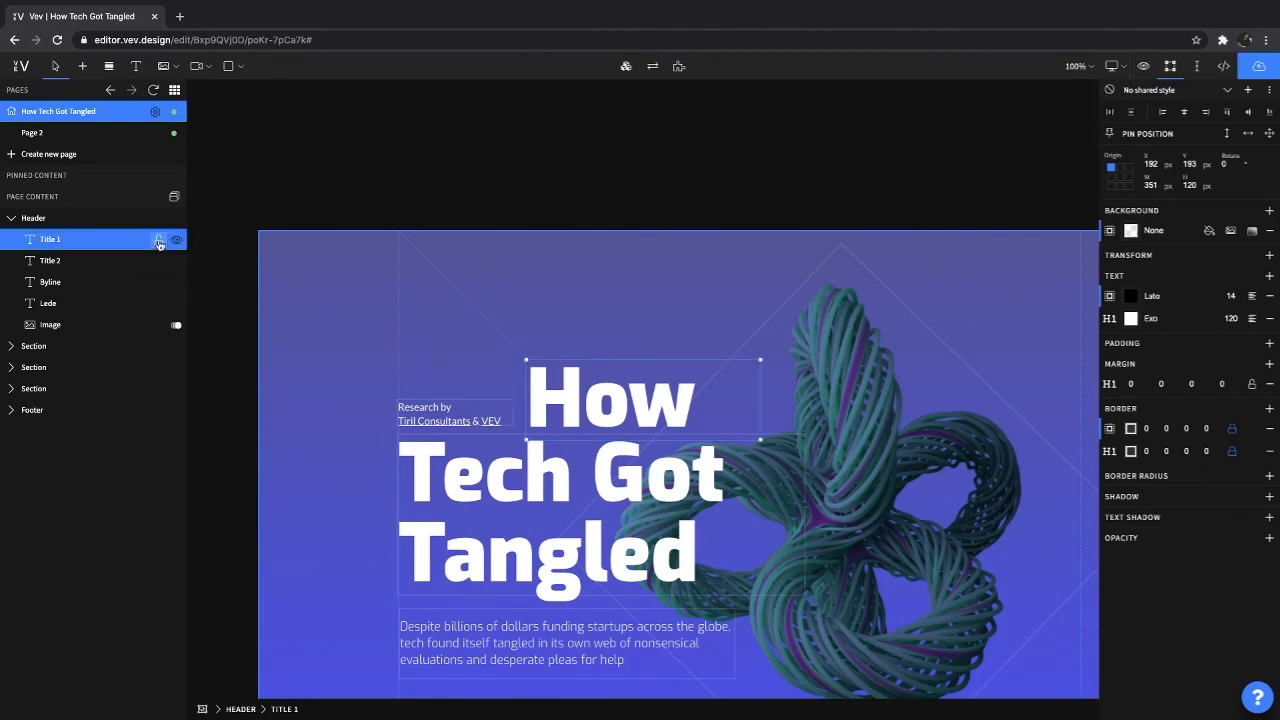
# Toggle the lock on the Title 1 element in the layers panel
pyautogui.click(176, 240)
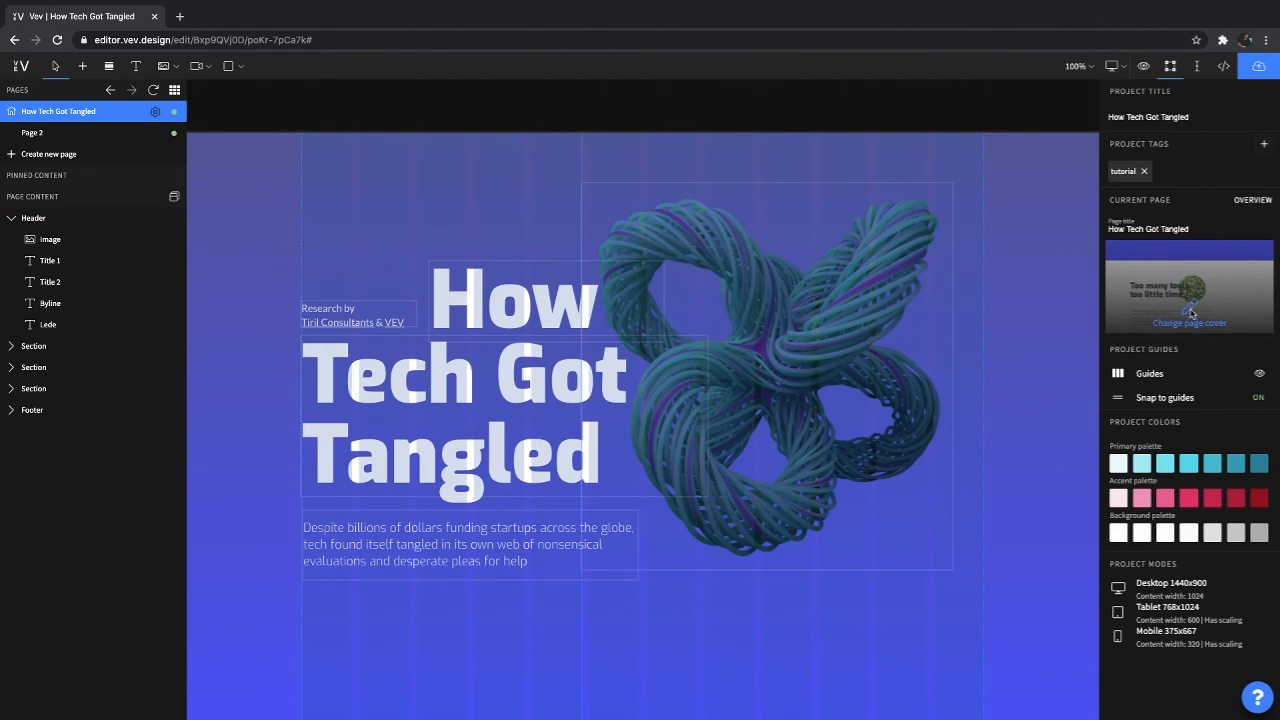
pyautogui.moveTo(1196, 308)
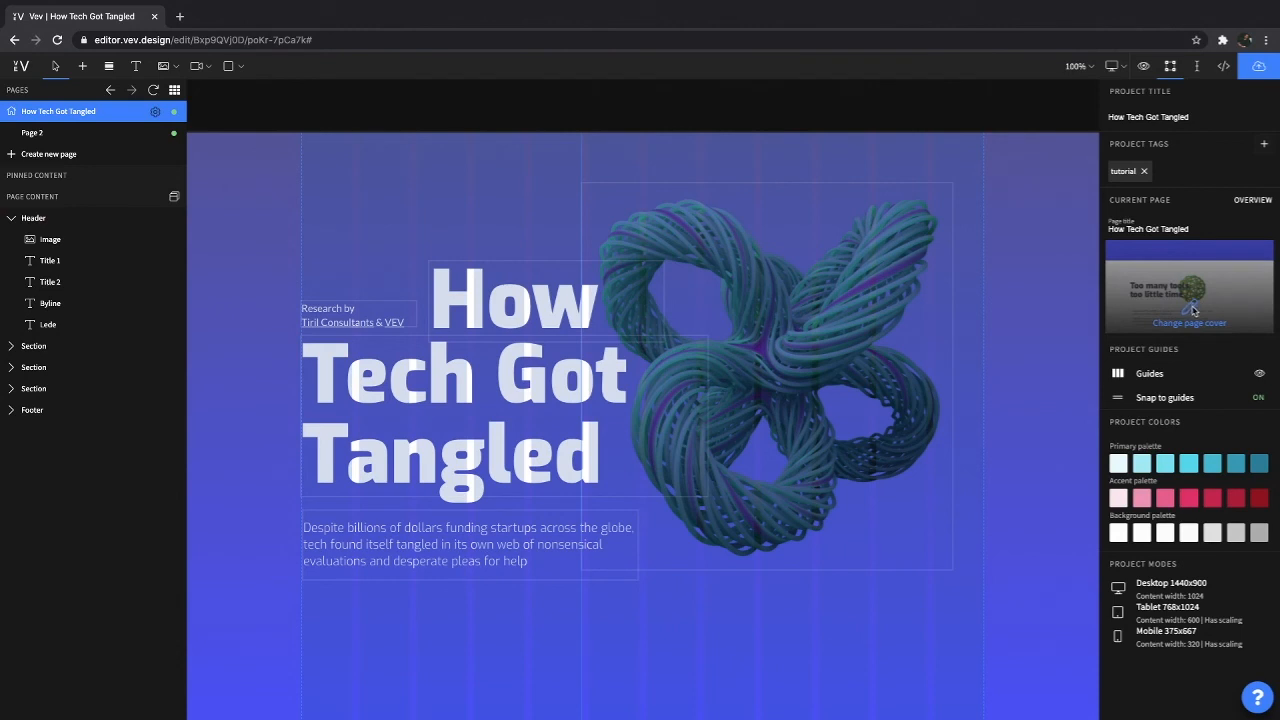
pyautogui.moveTo(1216, 318)
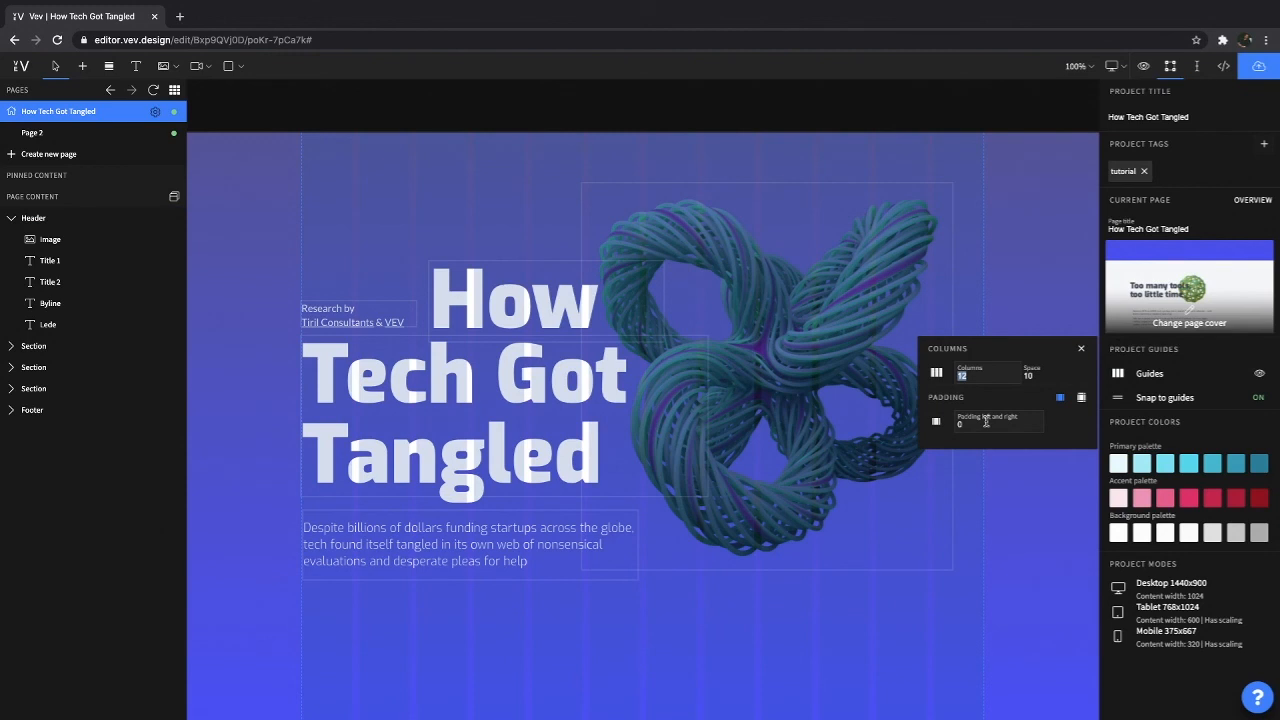
# Close the column grid settings and toggle Snap to guides off and back on
pyautogui.click(1256, 396)
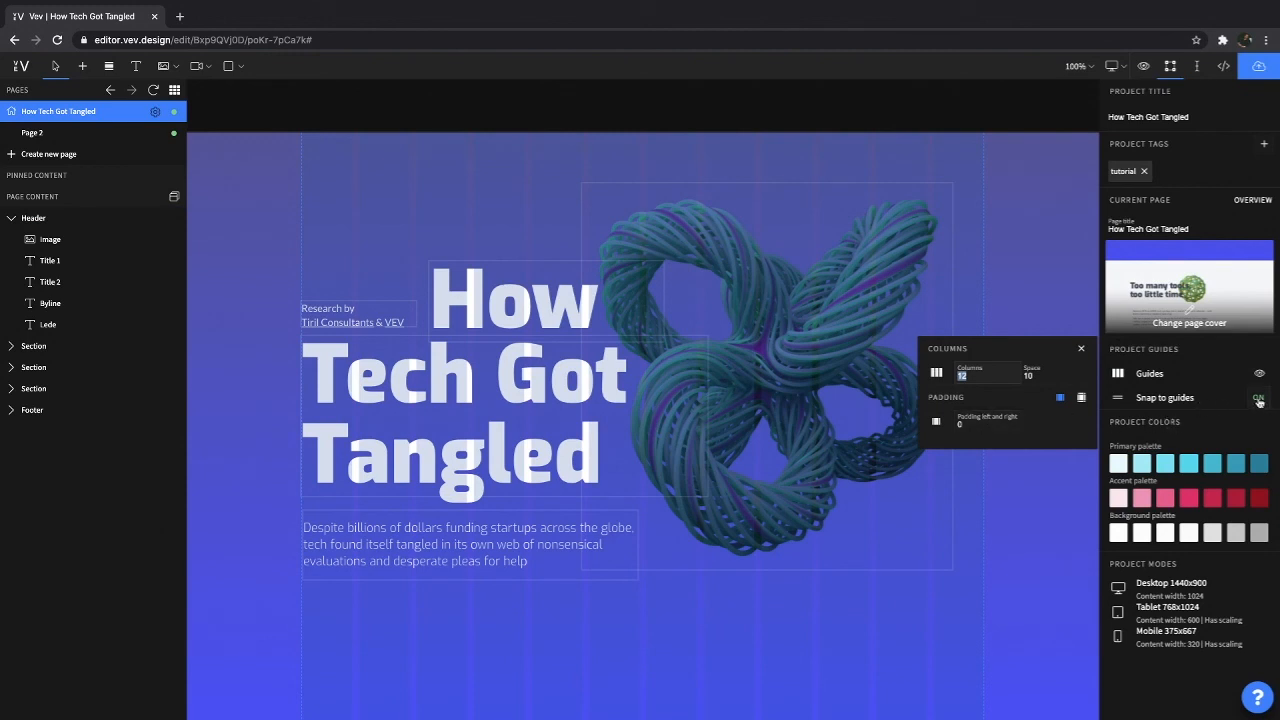
pyautogui.click(1258, 396)
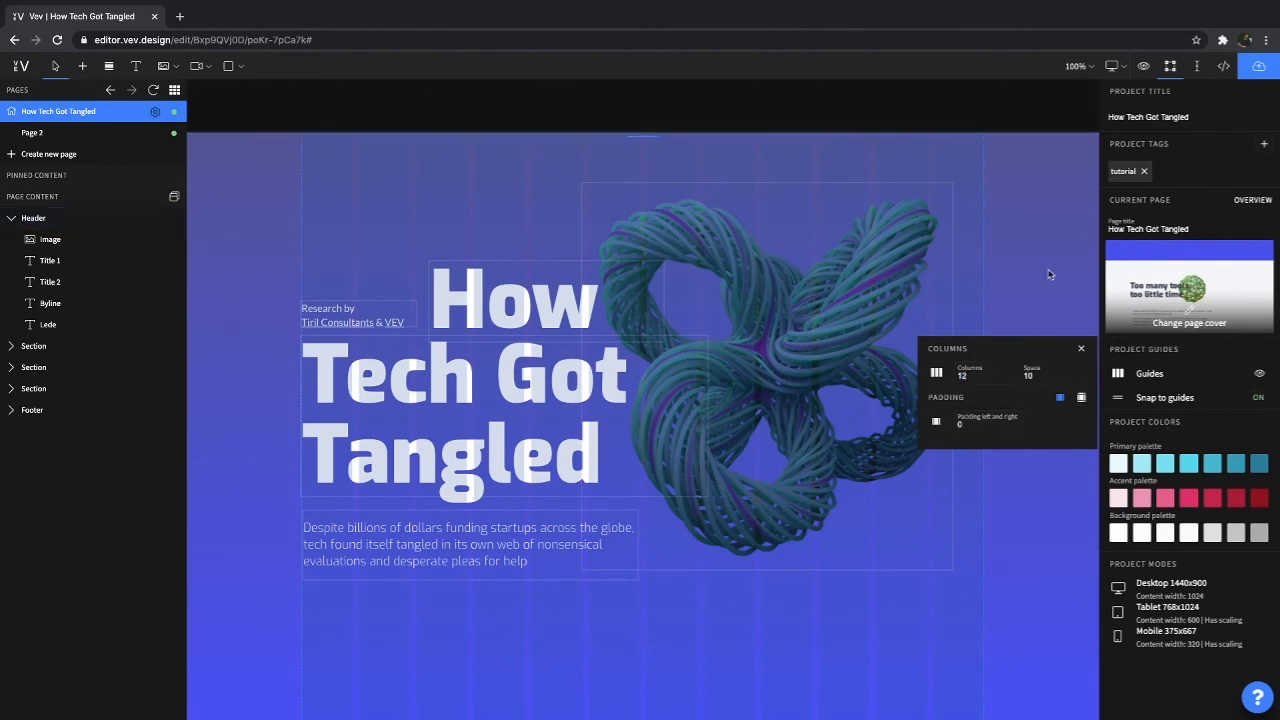
pyautogui.click(1080, 348)
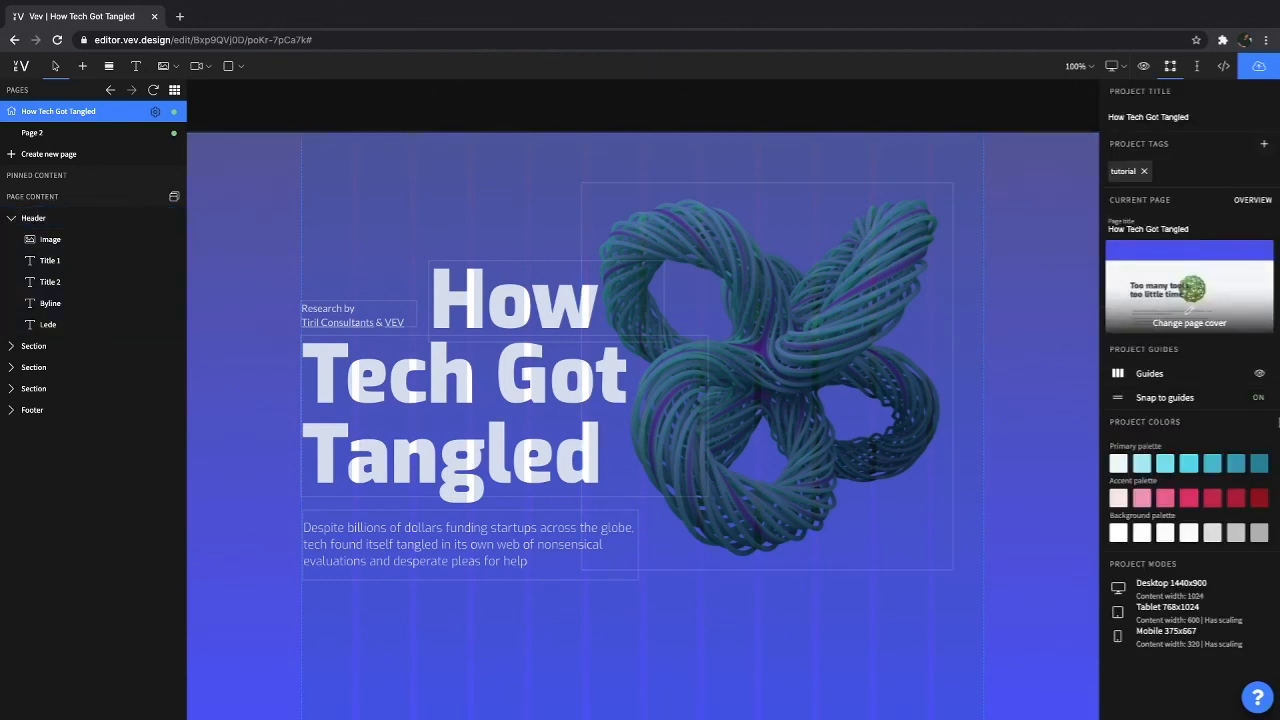
pyautogui.click(1258, 396)
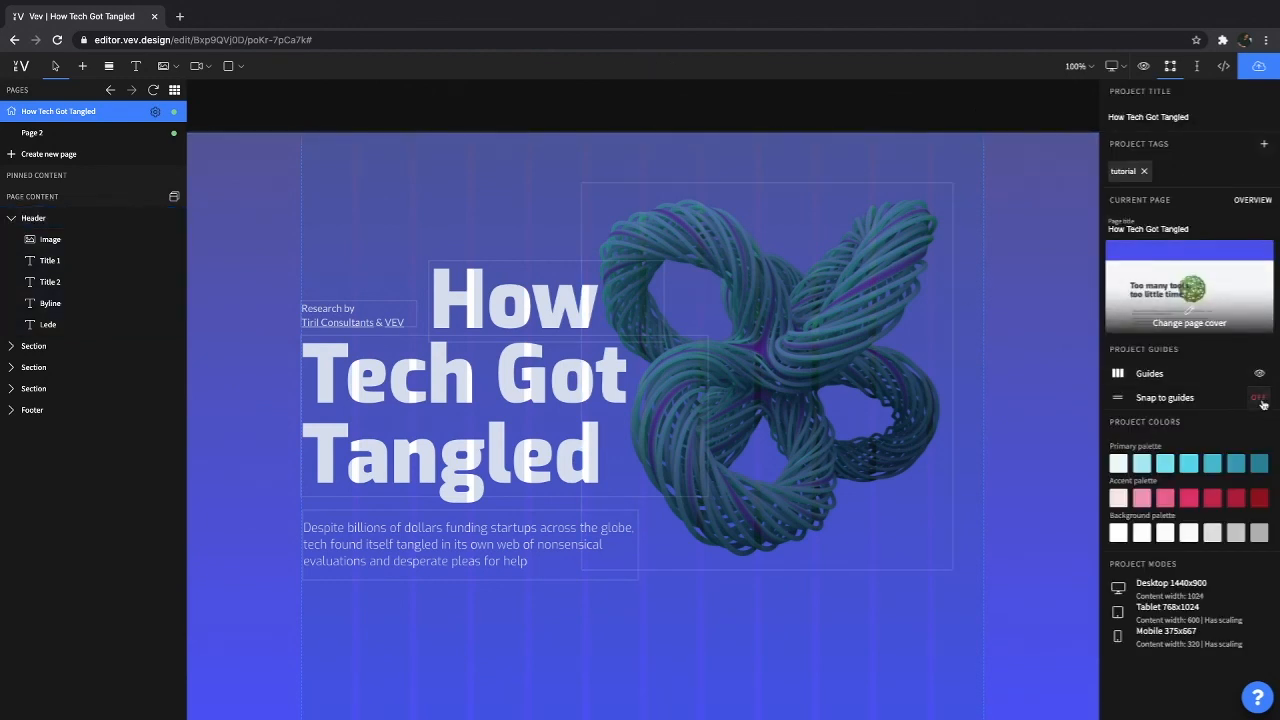
pyautogui.click(1256, 396)
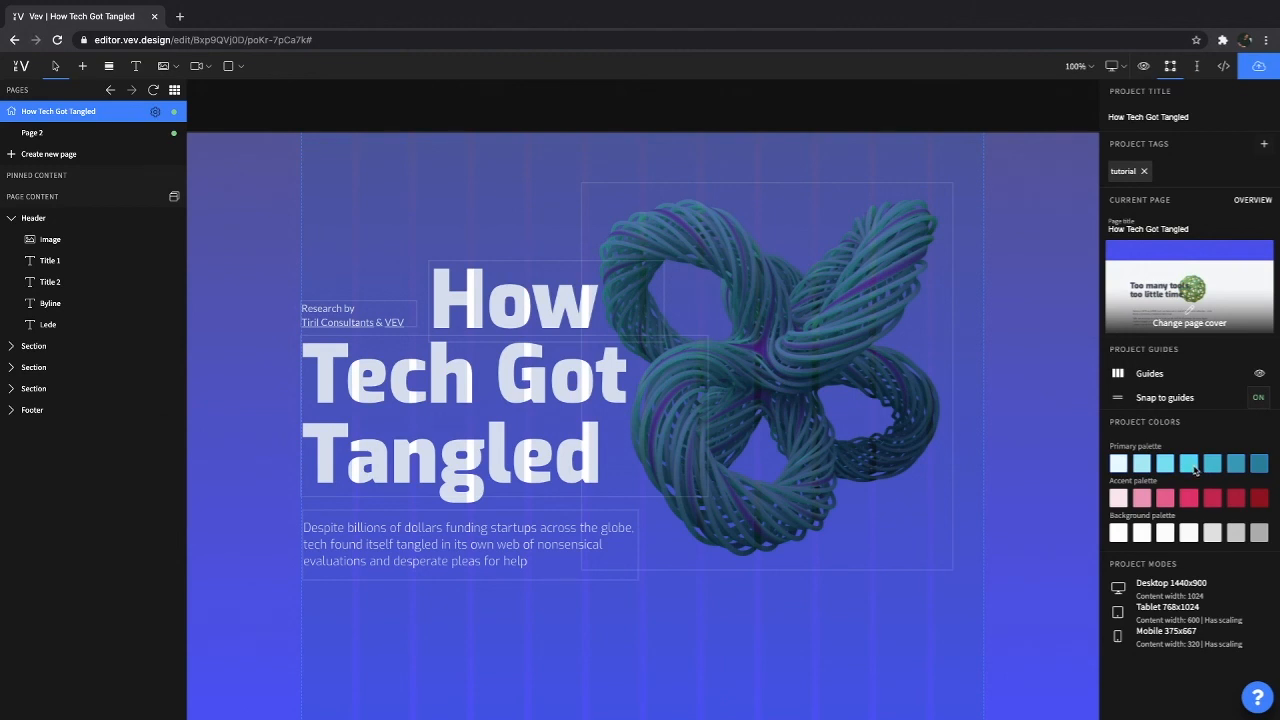
# Edit a swatch colour in the Primary palette
pyautogui.click(1188, 464)
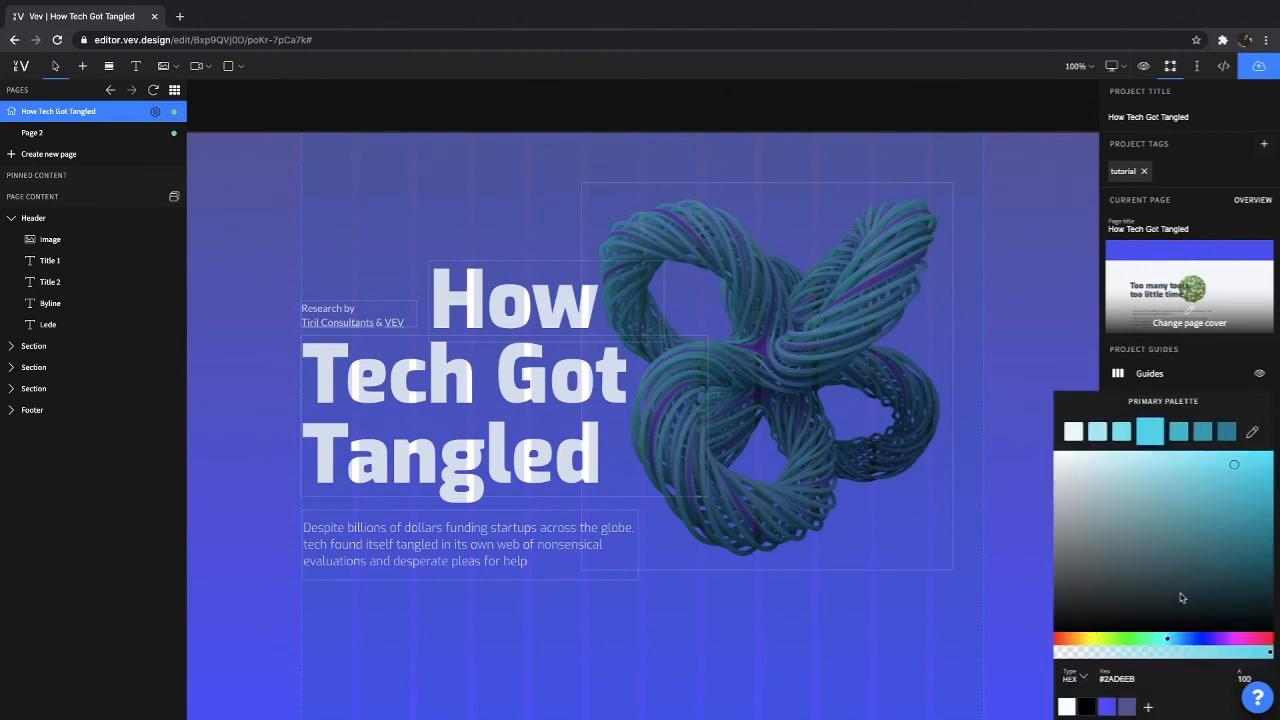